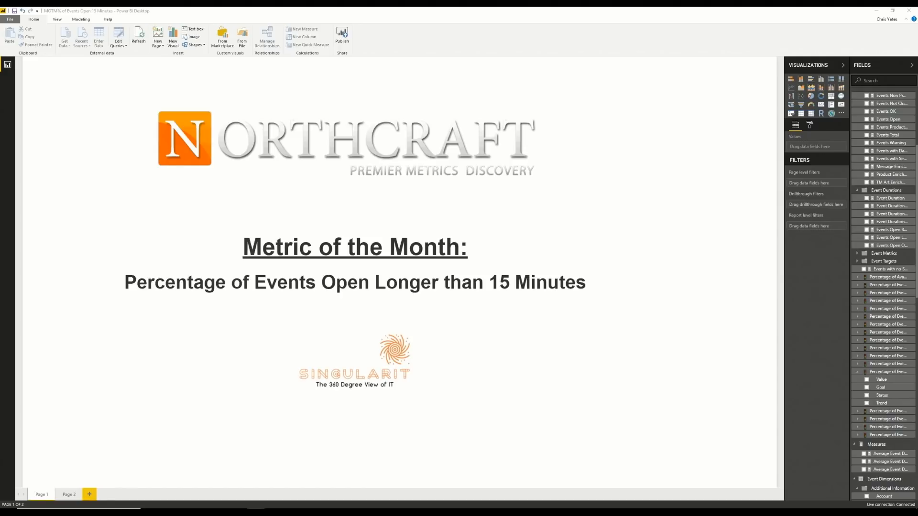
mouse_move(169, 462)
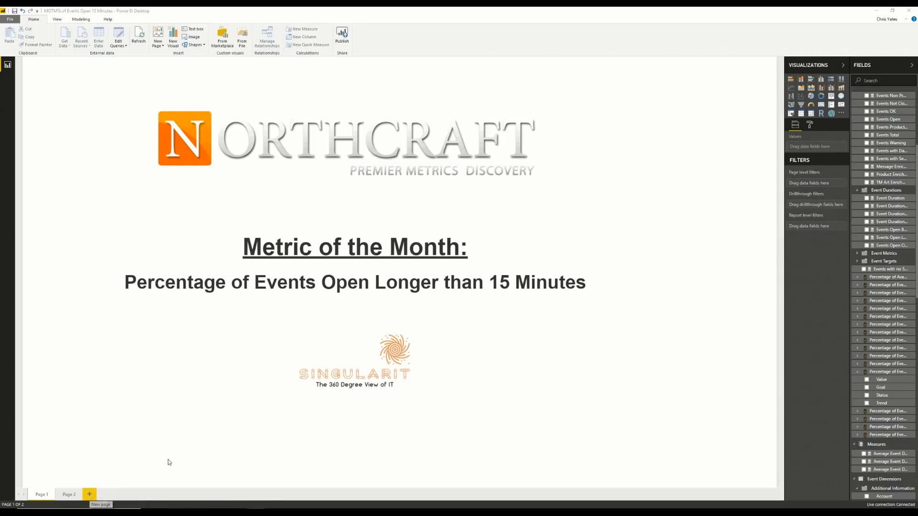
mouse_move(85, 472)
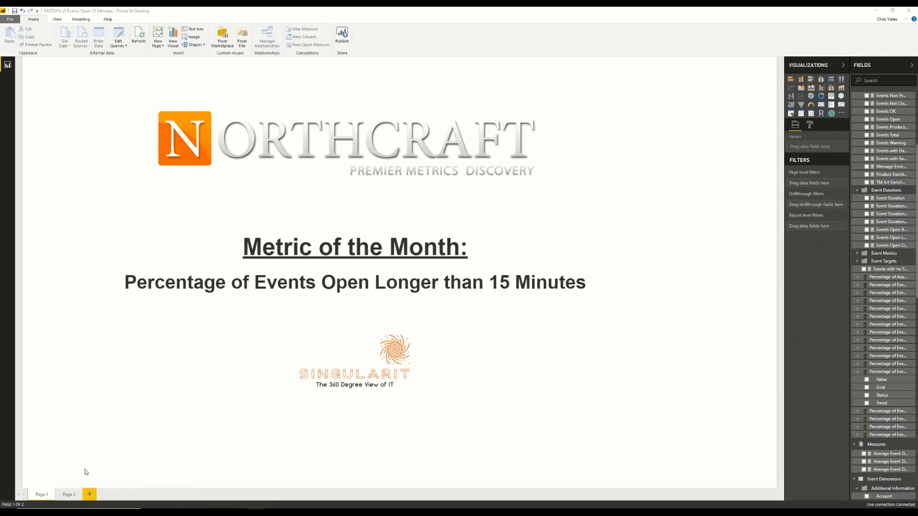
mouse_move(66, 338)
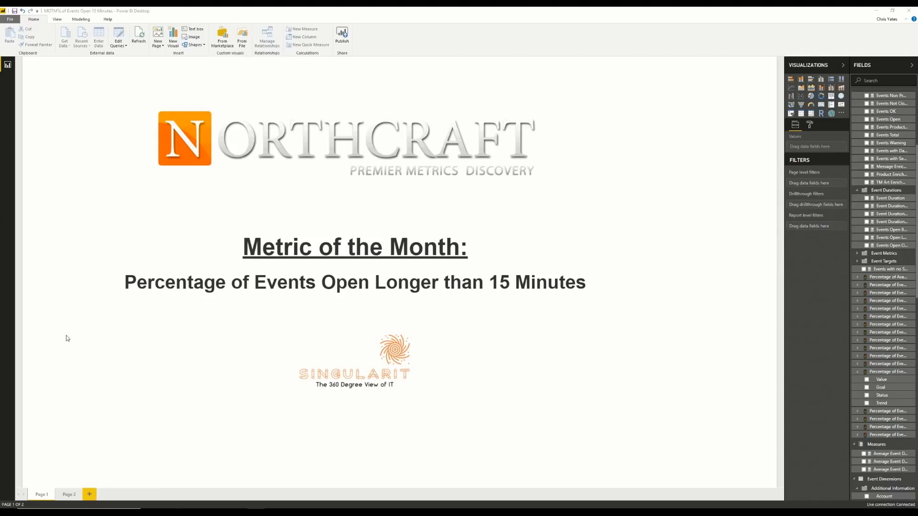
mouse_move(120, 441)
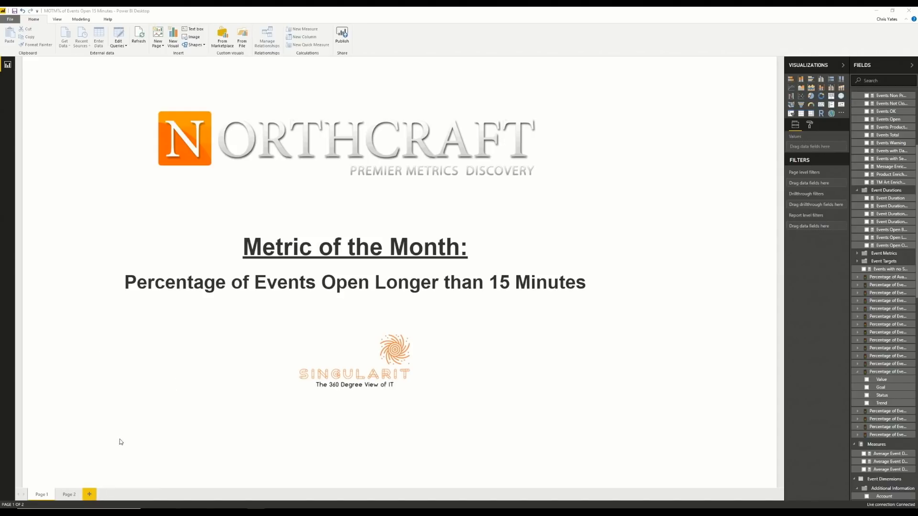
- Add a new blank Page 3 to the report
left_click(354, 360)
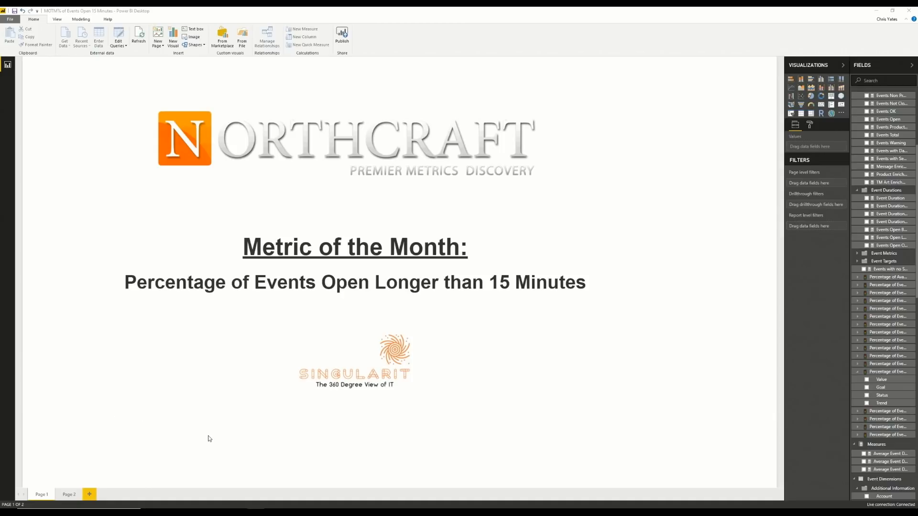
mouse_move(107, 453)
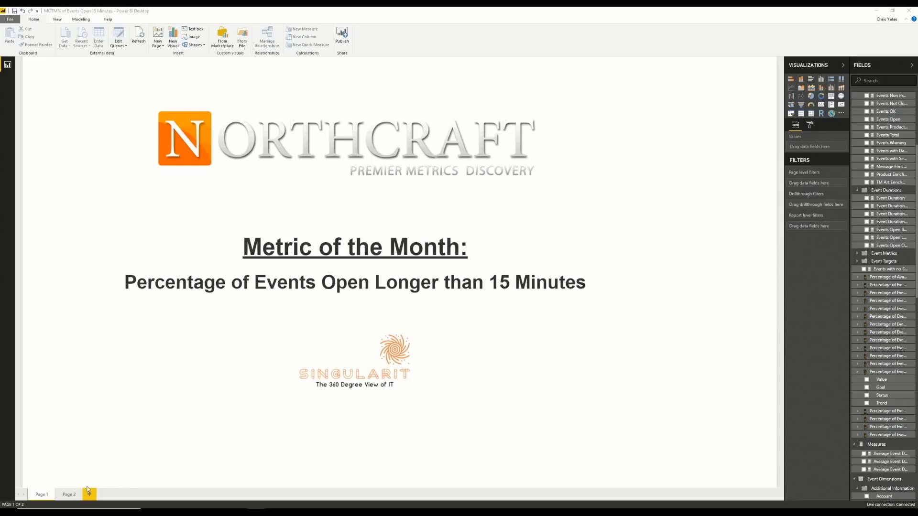
left_click(88, 494)
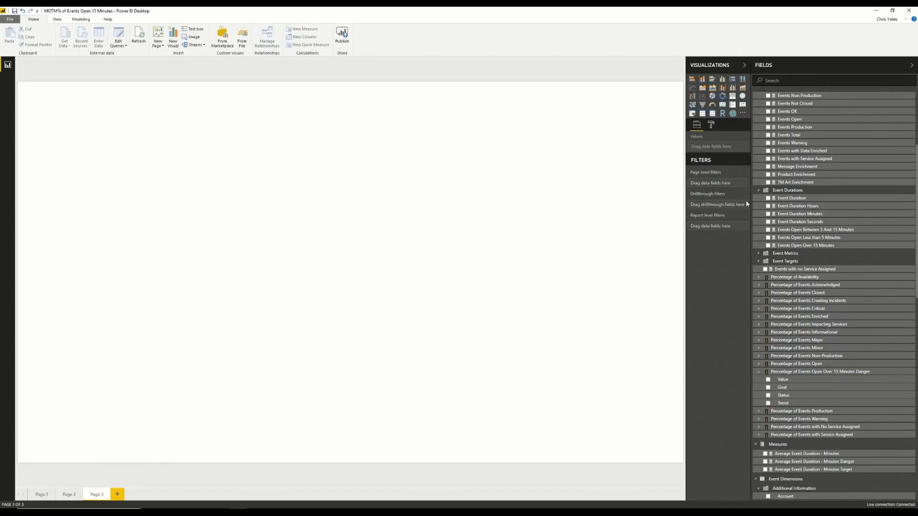
- Review the Fields pane and expand the Percentage of Availability measures
scroll("up", 3)
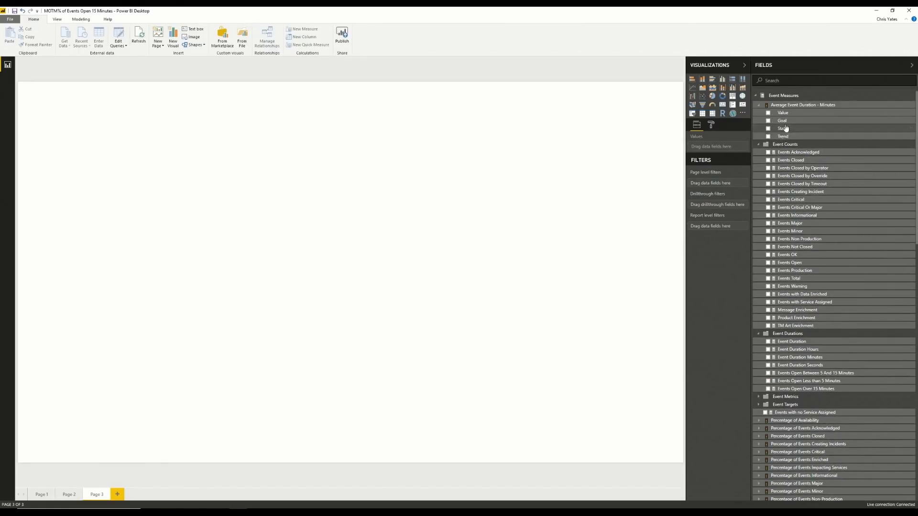
scroll("down", 3)
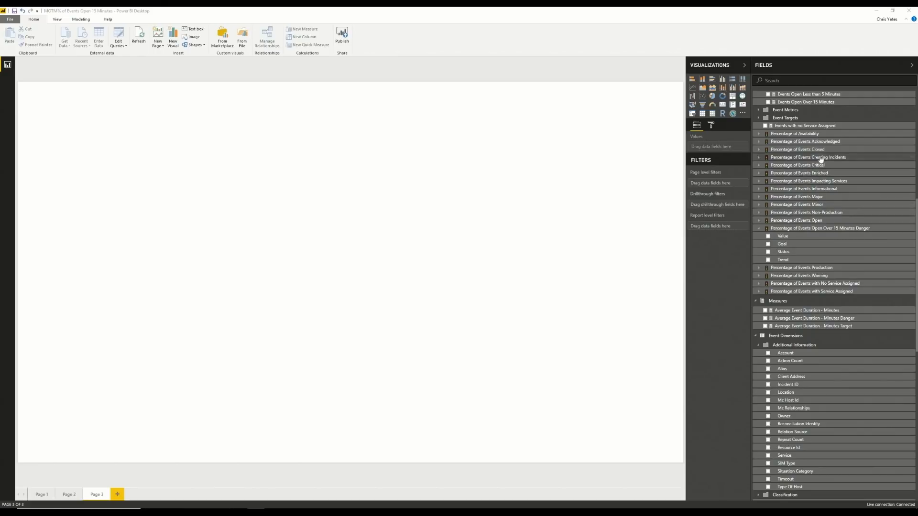
scroll("up", 3)
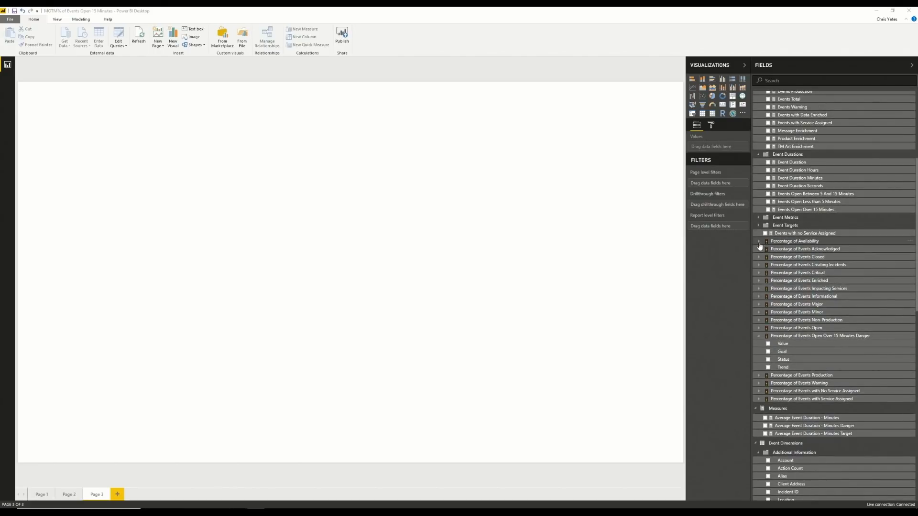
left_click(759, 241)
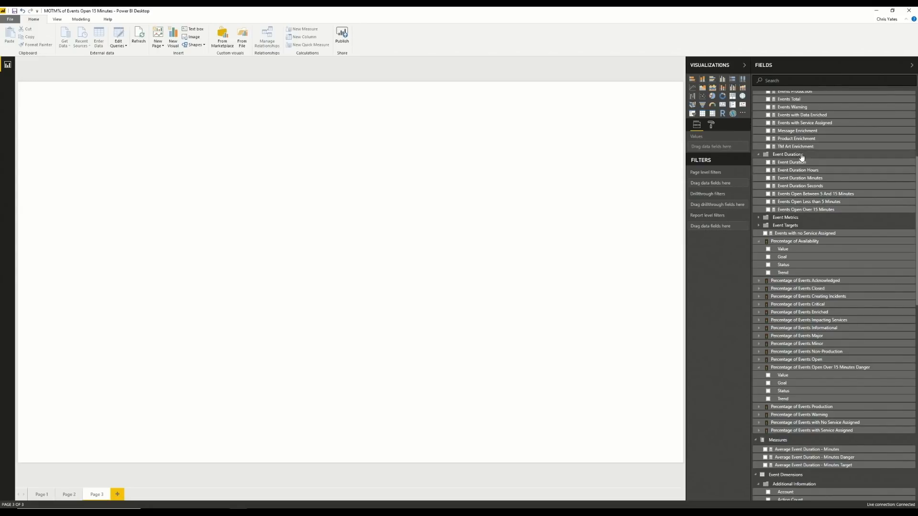
scroll("up", 3)
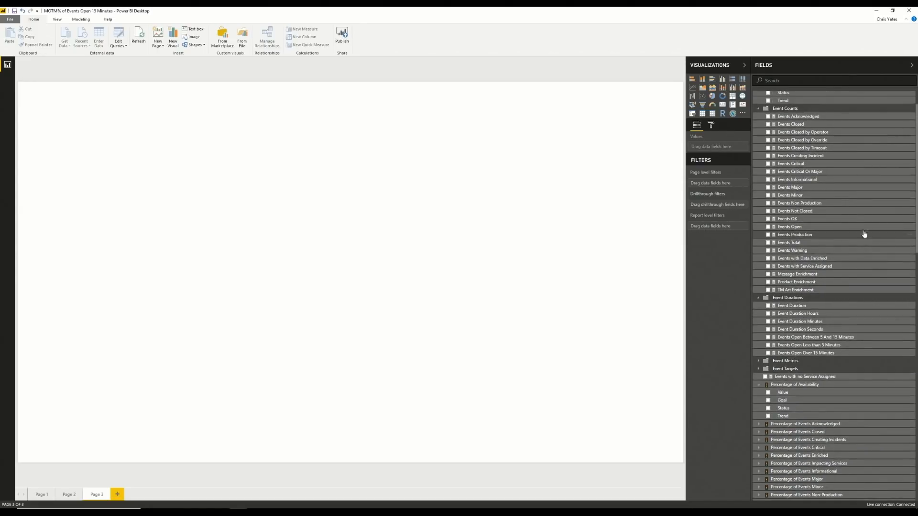
scroll("up", 3)
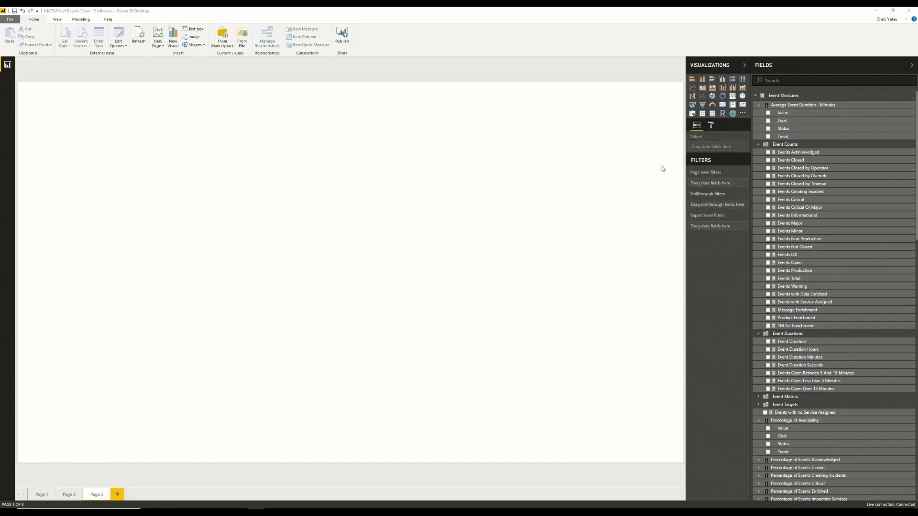
mouse_move(800, 91)
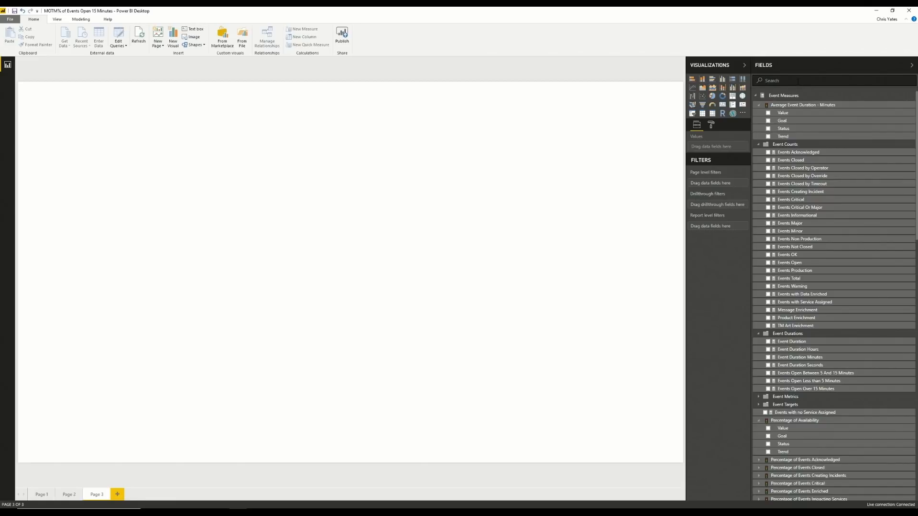
- Create a KPI visual from the Danger metric's Value and Goal found via search '15'
type("15")
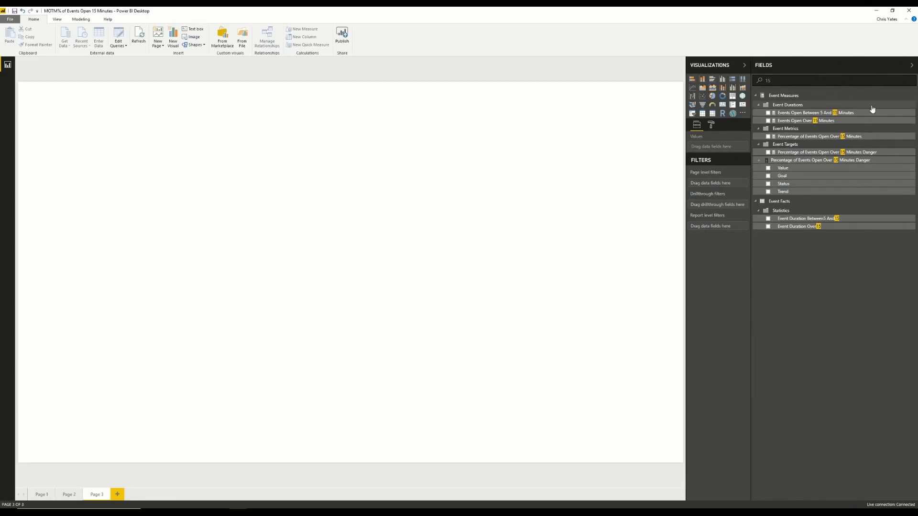
mouse_move(847, 133)
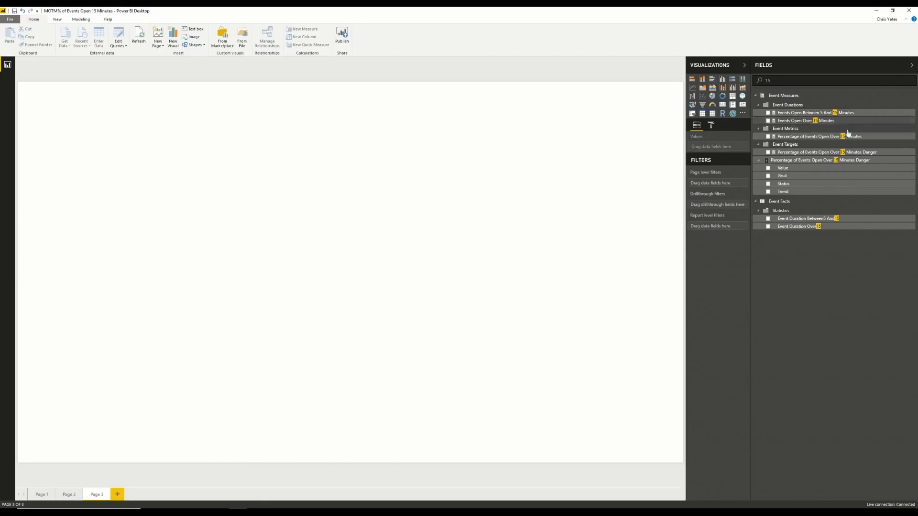
mouse_move(807, 166)
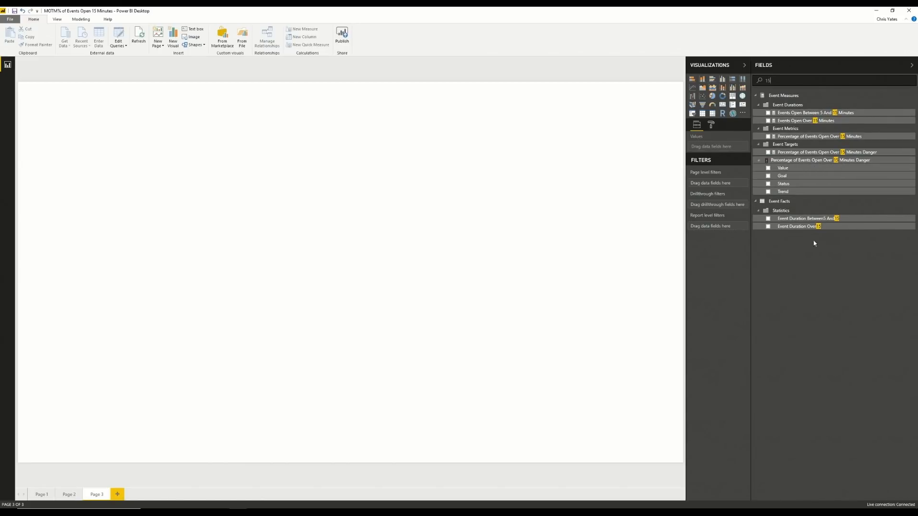
mouse_move(782, 184)
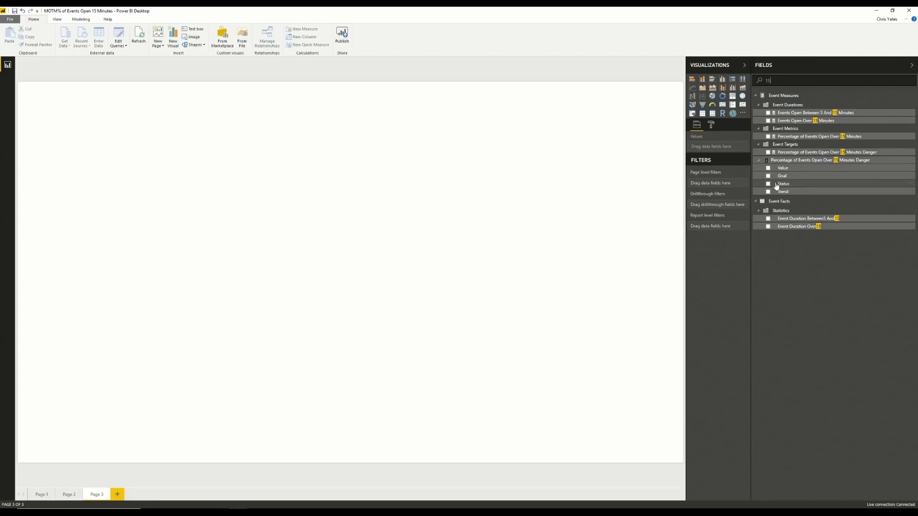
mouse_move(803, 193)
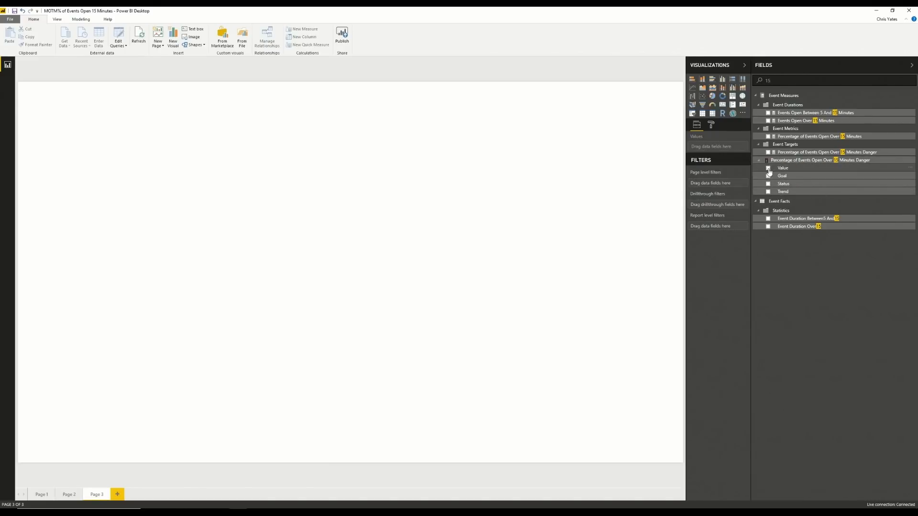
left_click(768, 168)
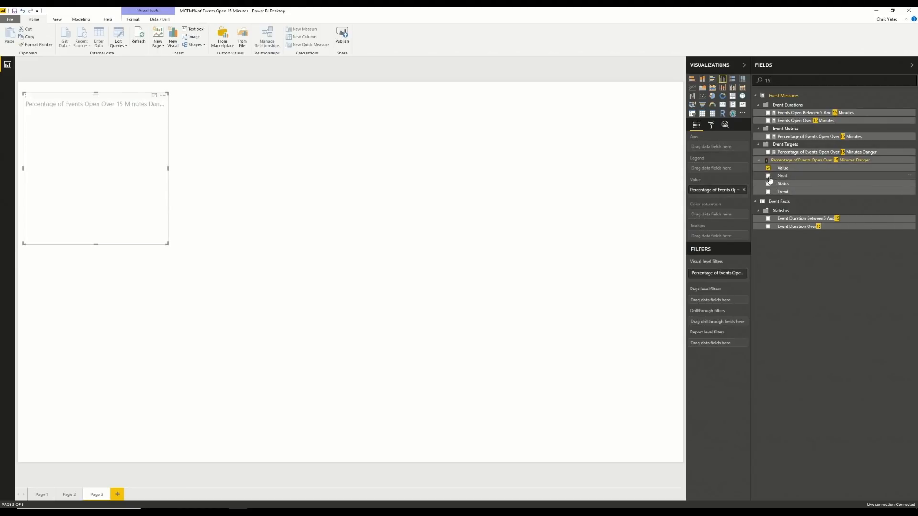
left_click(768, 175)
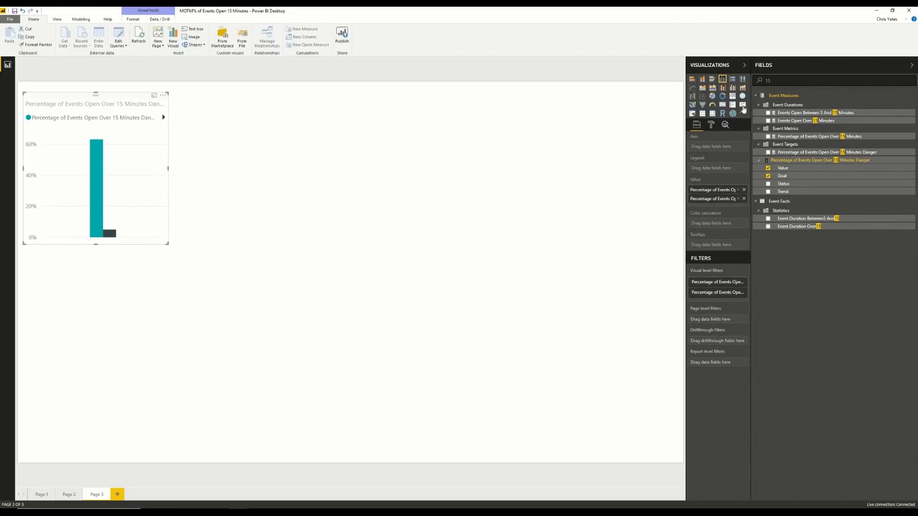
left_click(743, 105)
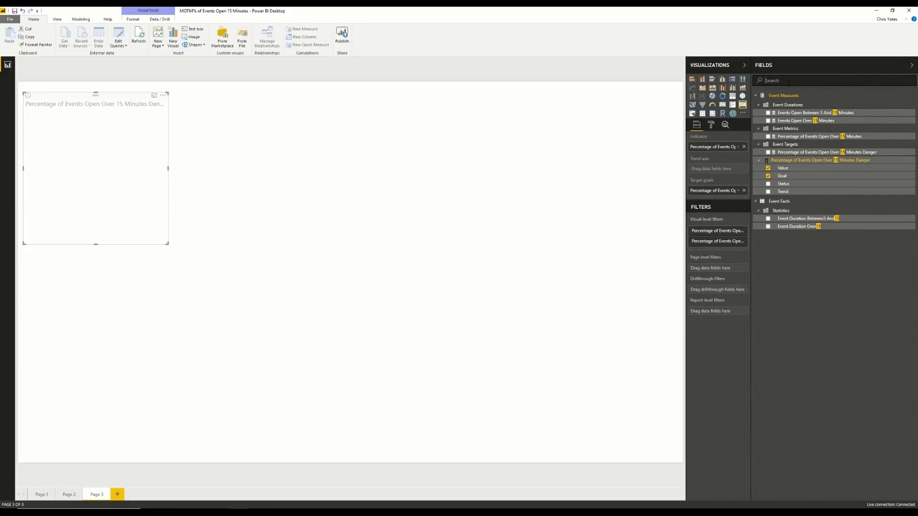
- Use Day Of Month from Time - Received Date as the KPI's trend axis
scroll("down", 3)
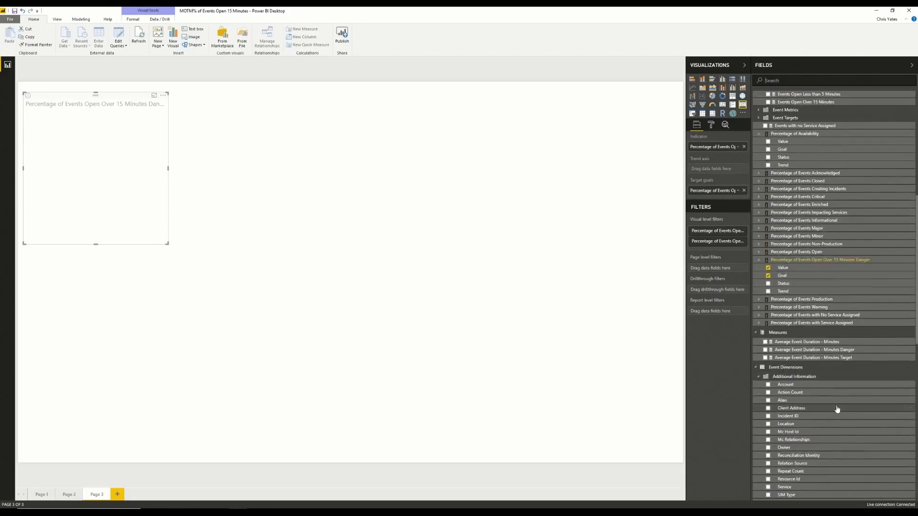
scroll("down", 3)
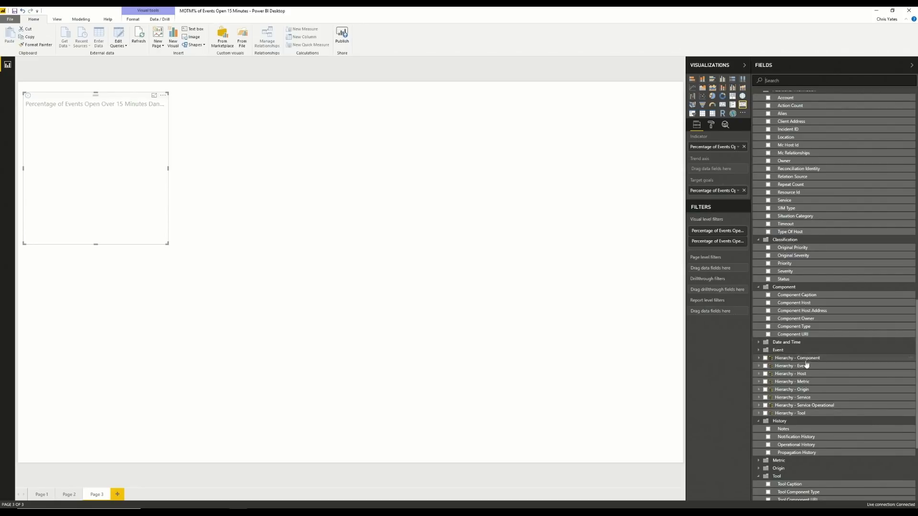
scroll("down", 3)
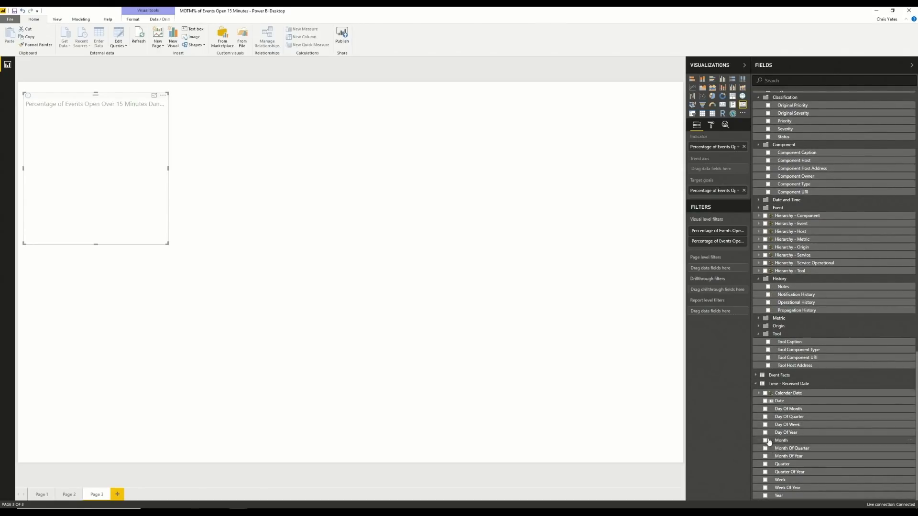
left_click(766, 440)
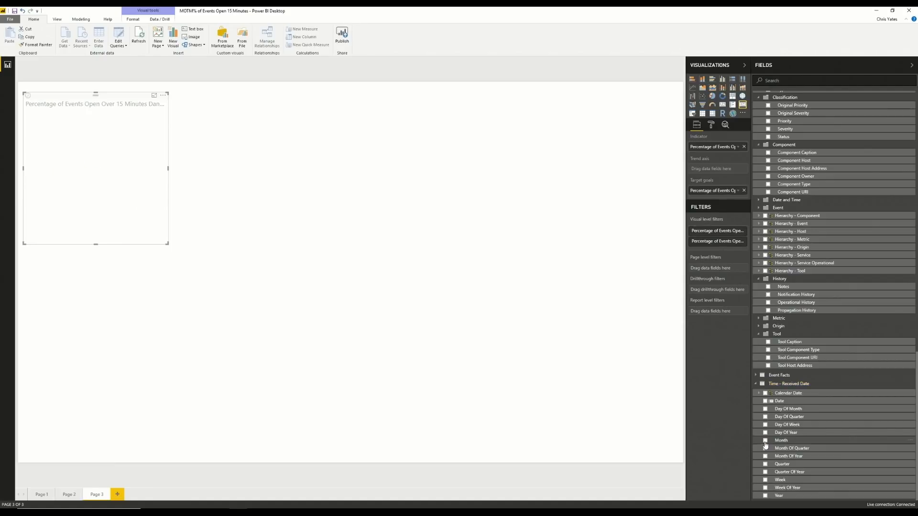
left_click(764, 409)
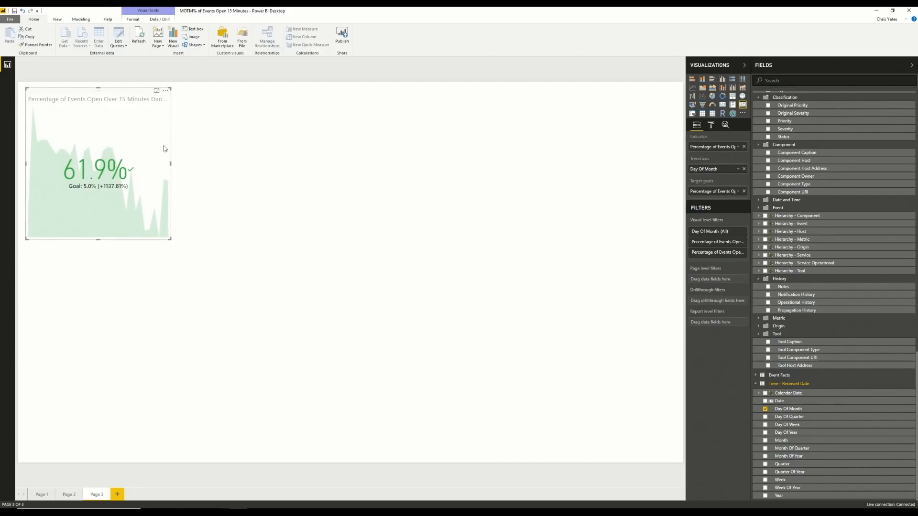
mouse_move(86, 198)
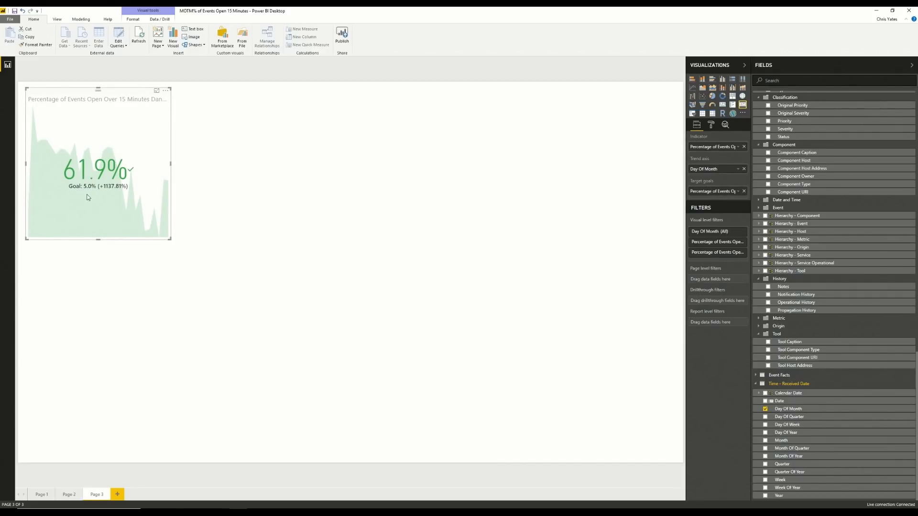
mouse_move(164, 141)
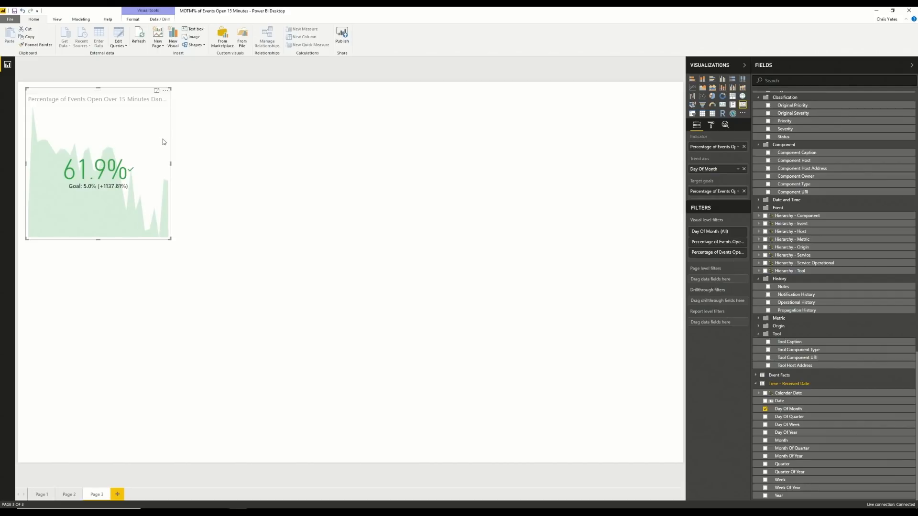
mouse_move(712, 127)
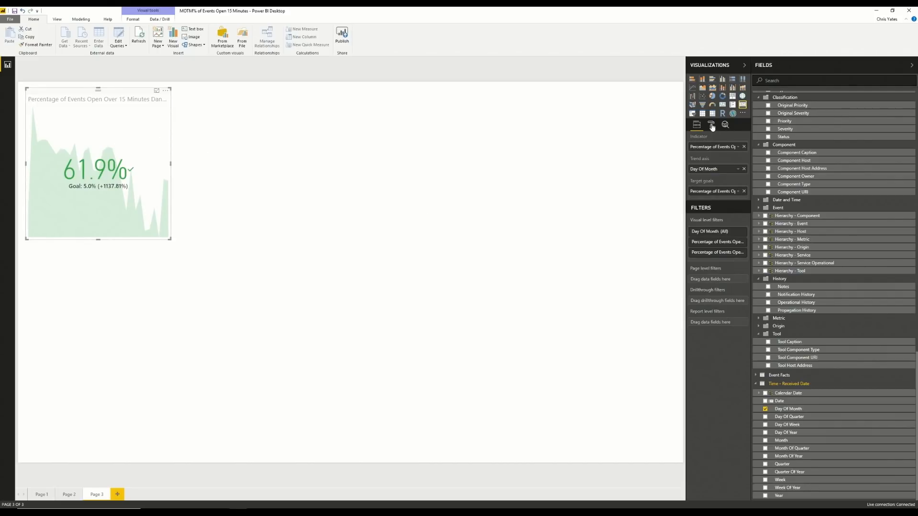
- Set the KPI's colour coding direction to 'Low is good' so 61.9% shows red
left_click(711, 124)
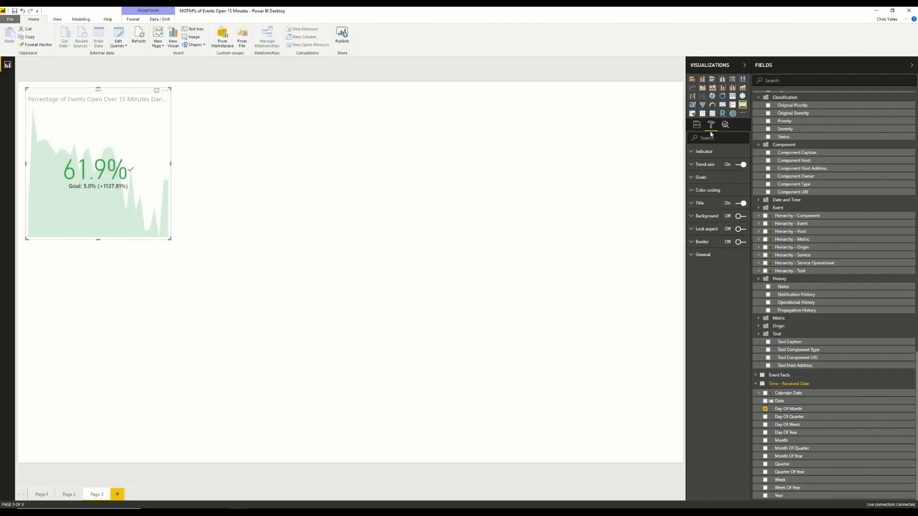
mouse_move(697, 190)
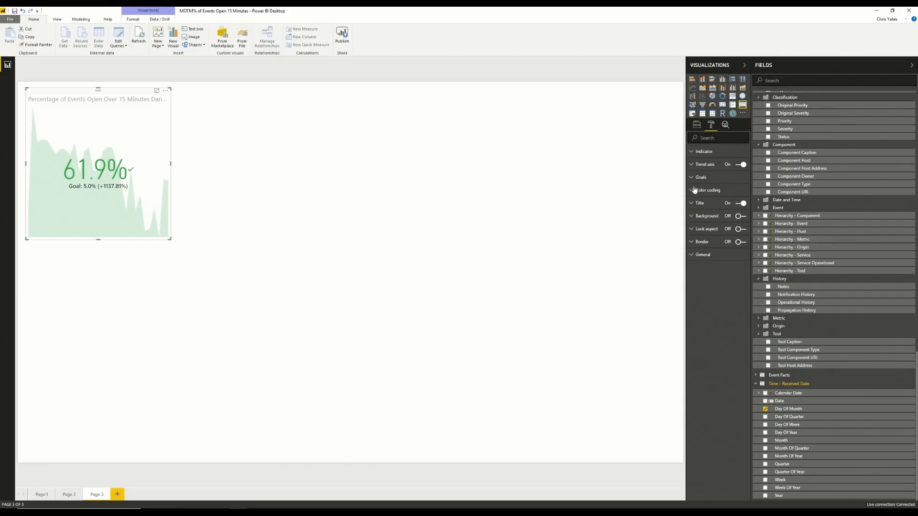
left_click(707, 190)
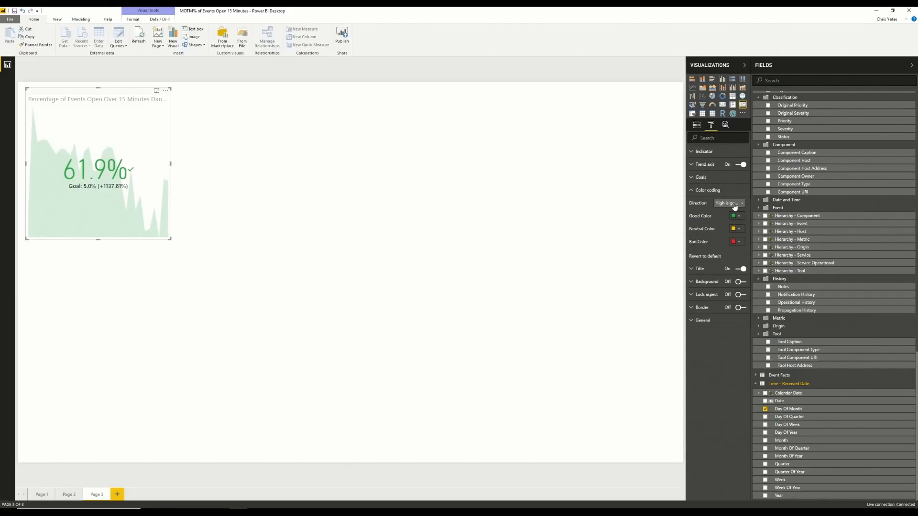
left_click(728, 203)
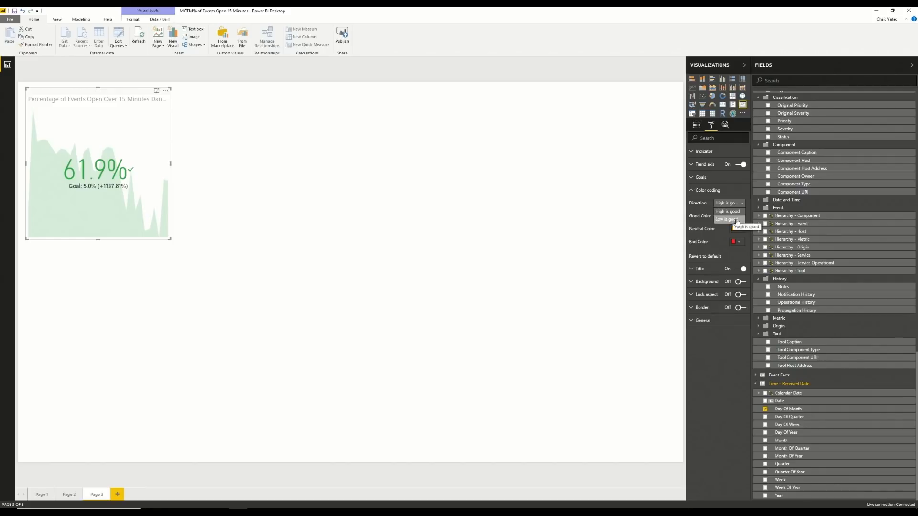
left_click(727, 219)
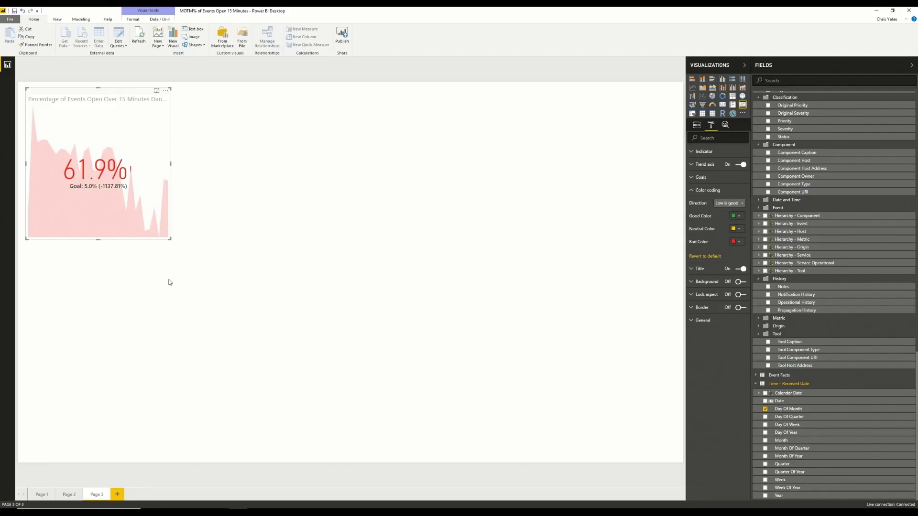
mouse_move(146, 178)
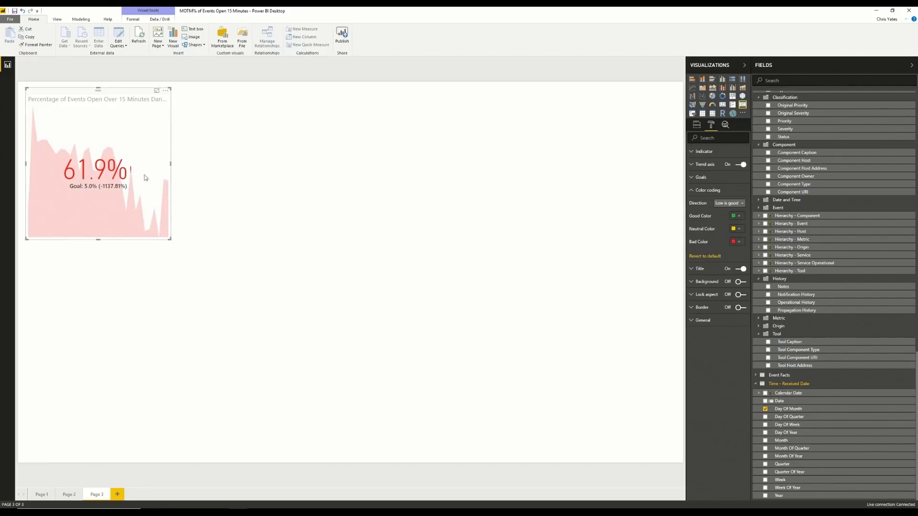
mouse_move(166, 316)
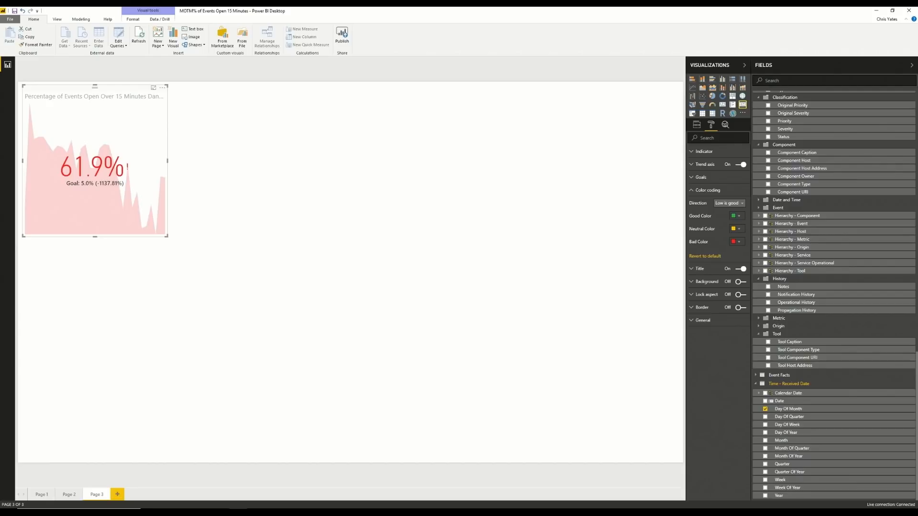
left_click(450, 270)
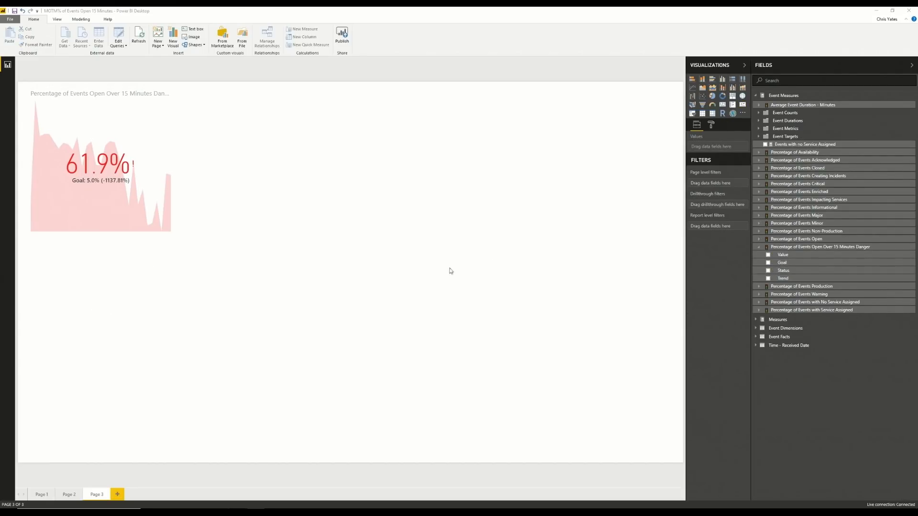
mouse_move(803, 73)
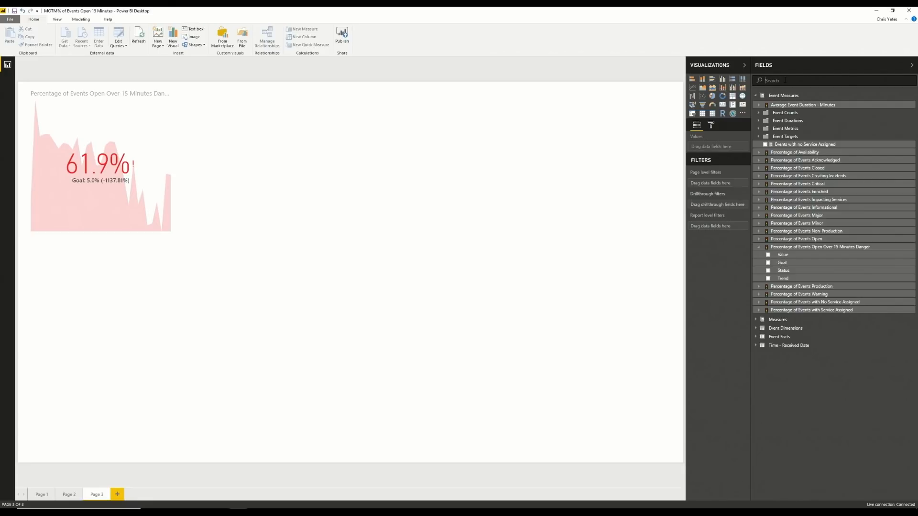
- Create a card showing 877K Events Open Over 15 Minutes
type("15")
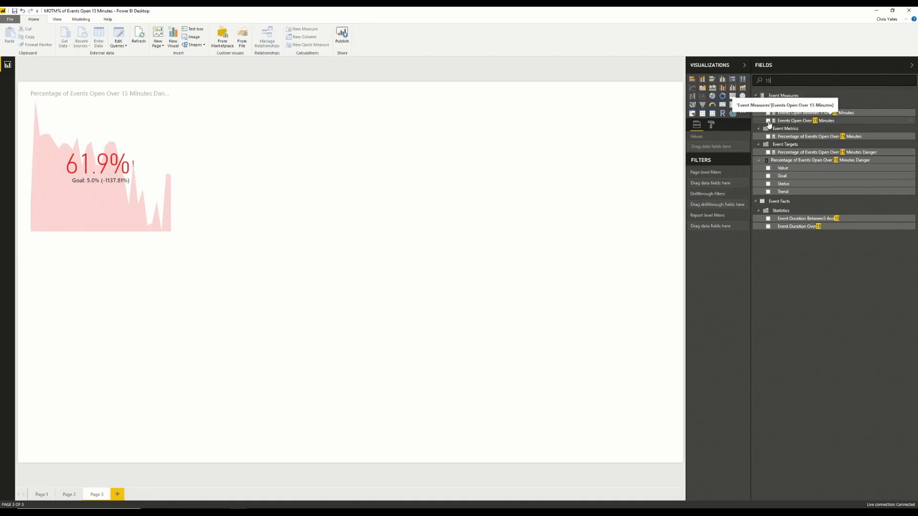
left_click(768, 120)
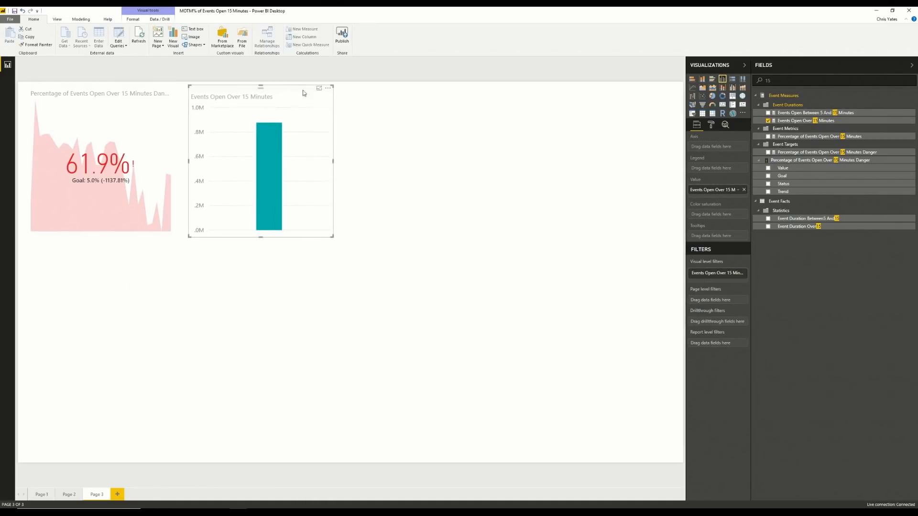
mouse_move(723, 105)
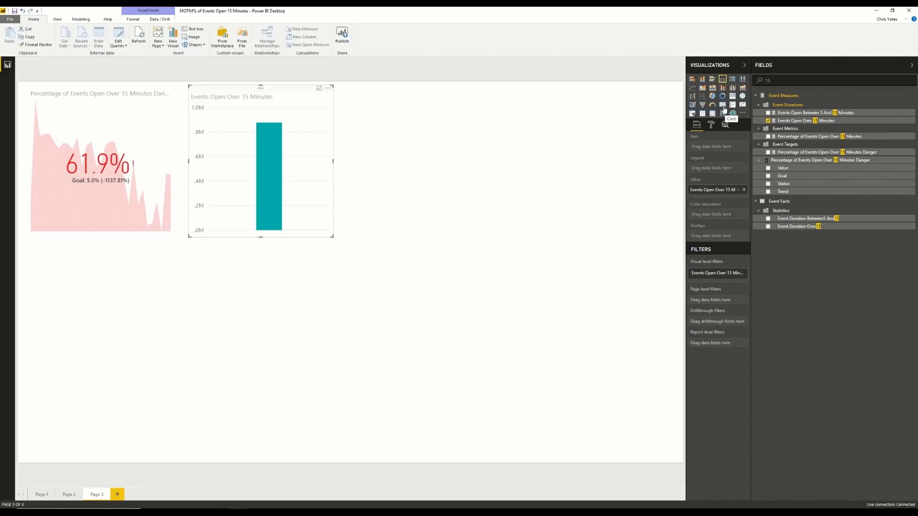
left_click(722, 106)
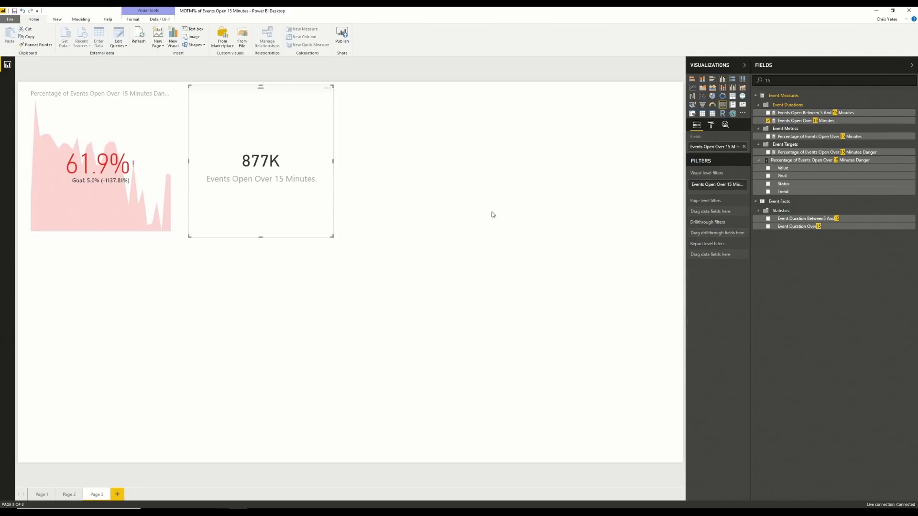
mouse_move(333, 362)
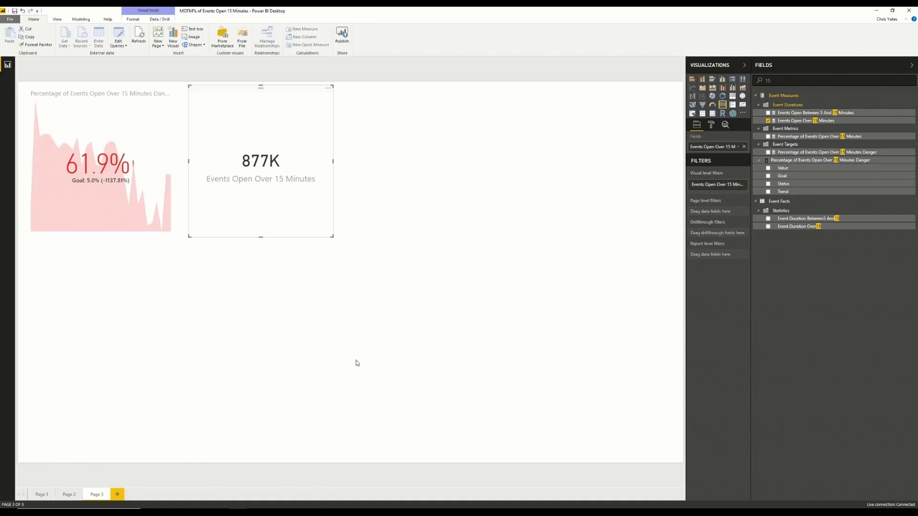
mouse_move(379, 234)
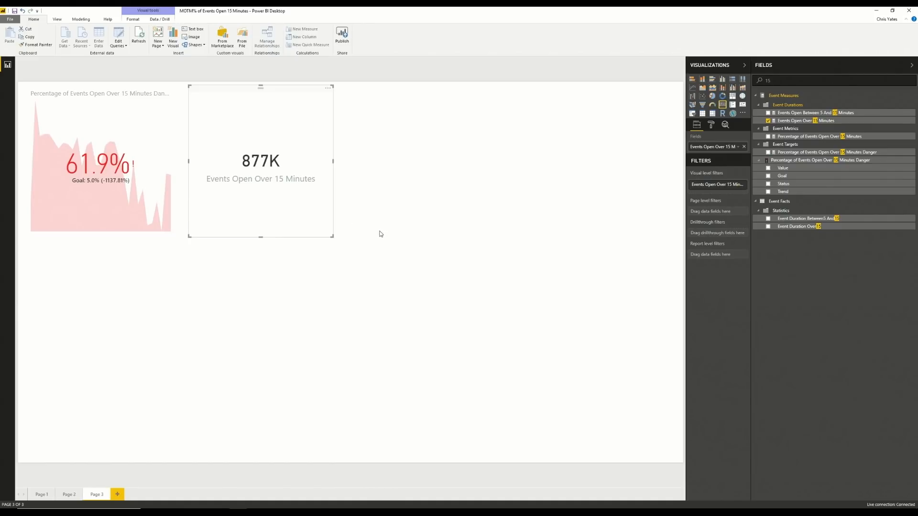
mouse_move(158, 337)
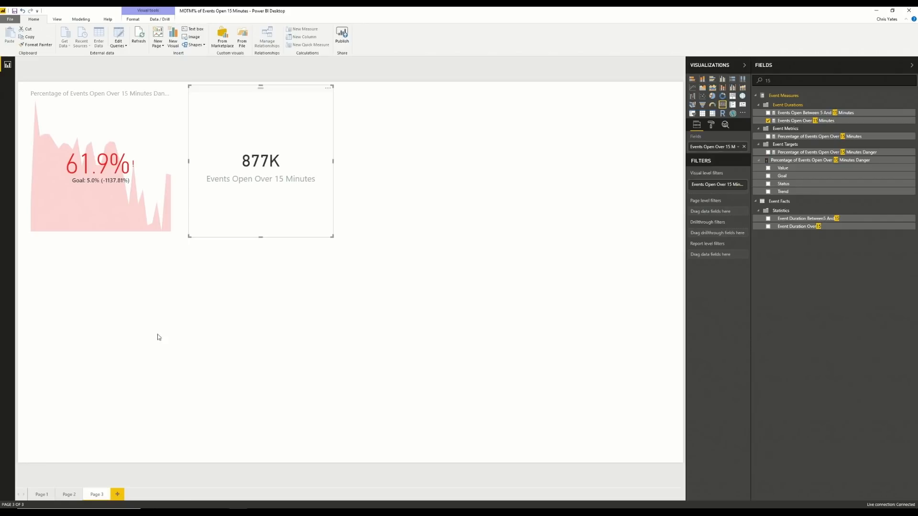
- Deselect the card and start a new empty treemap on the page
left_click(273, 368)
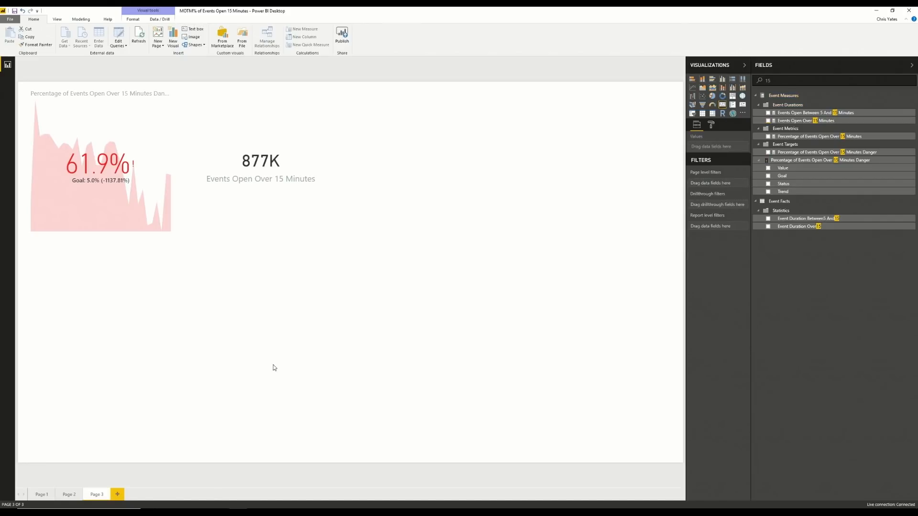
left_click(260, 161)
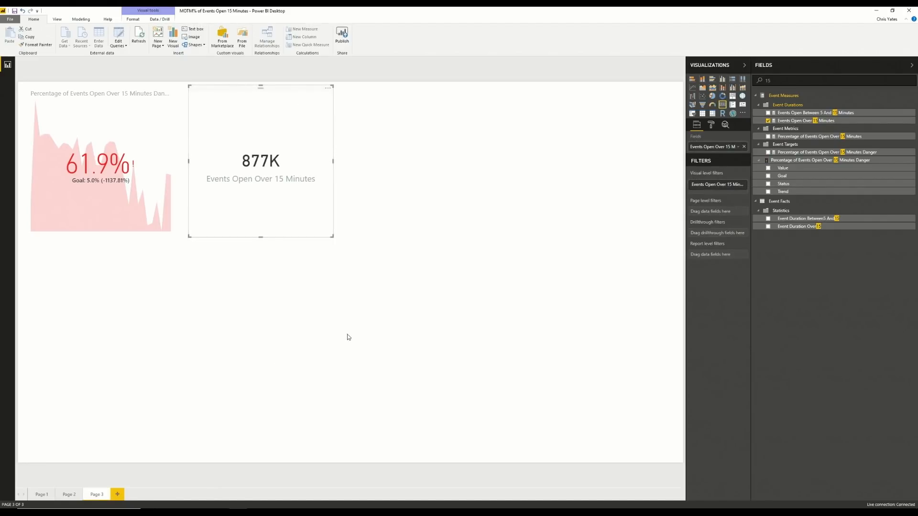
left_click(349, 337)
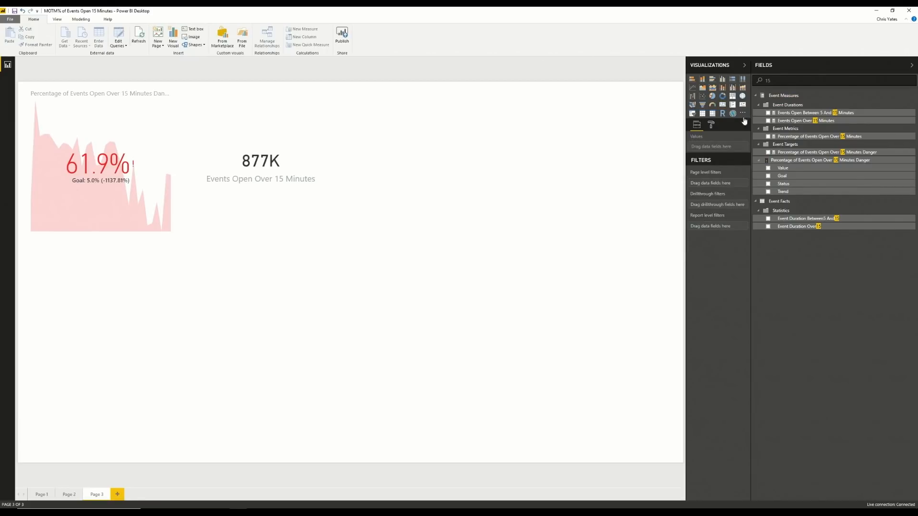
mouse_move(425, 323)
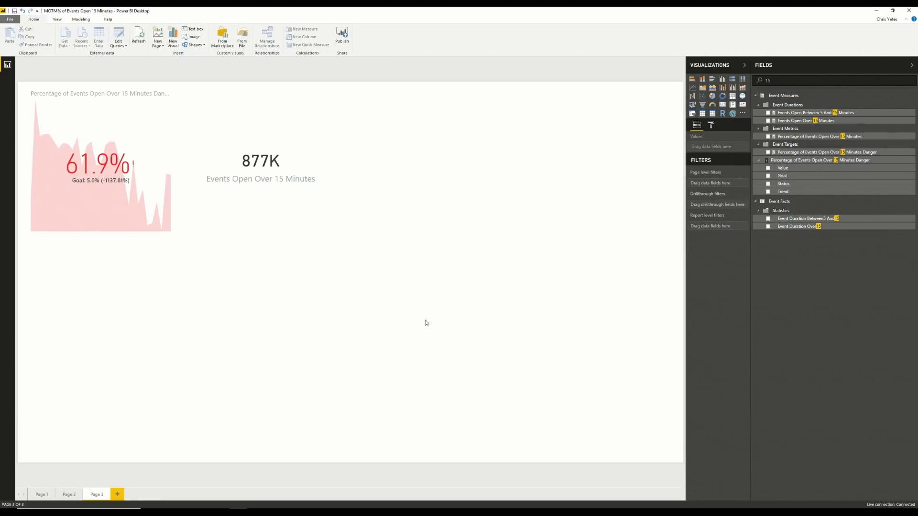
mouse_move(734, 99)
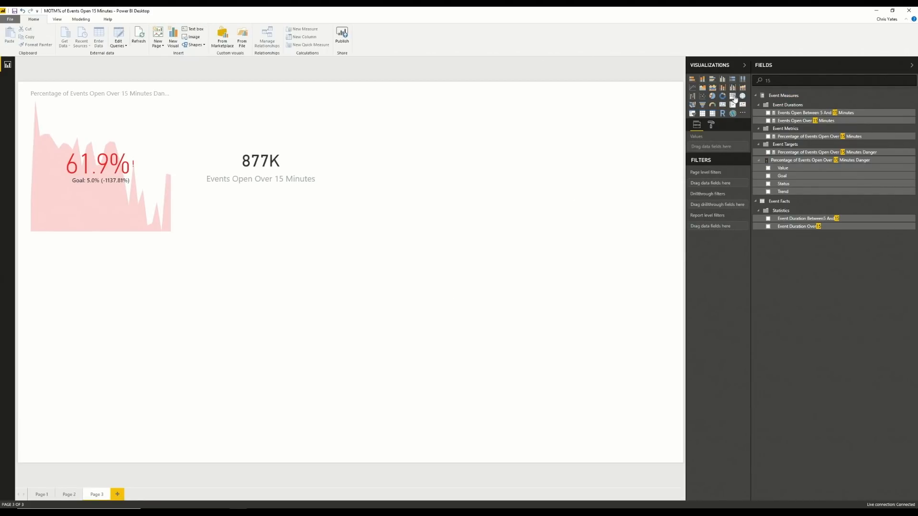
left_click(732, 95)
type("type")
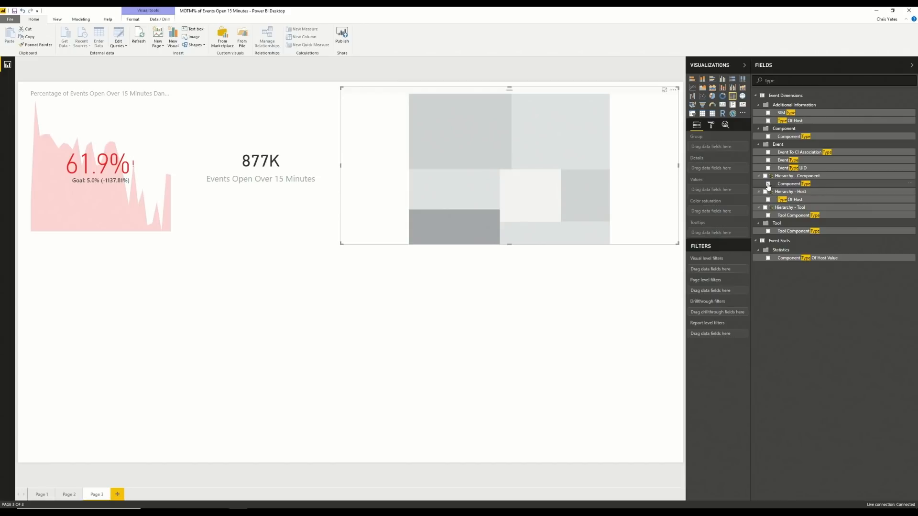
- Build the treemap of Events Open Over 15 Minutes grouped by Component Type
left_click(768, 183)
type("15")
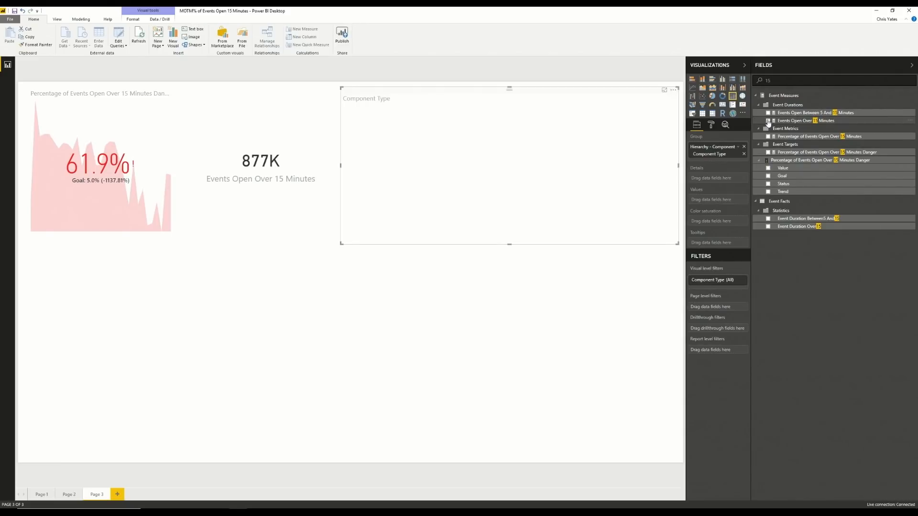
left_click(768, 120)
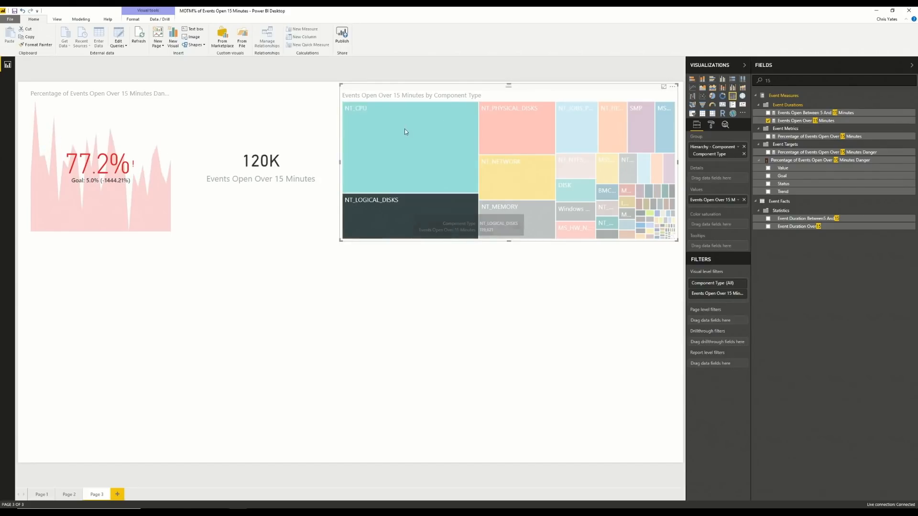
- Test cross-filtering via NT_CPU and NT_PHYSICAL_DISKS tiles, then clear the selection
left_click(395, 218)
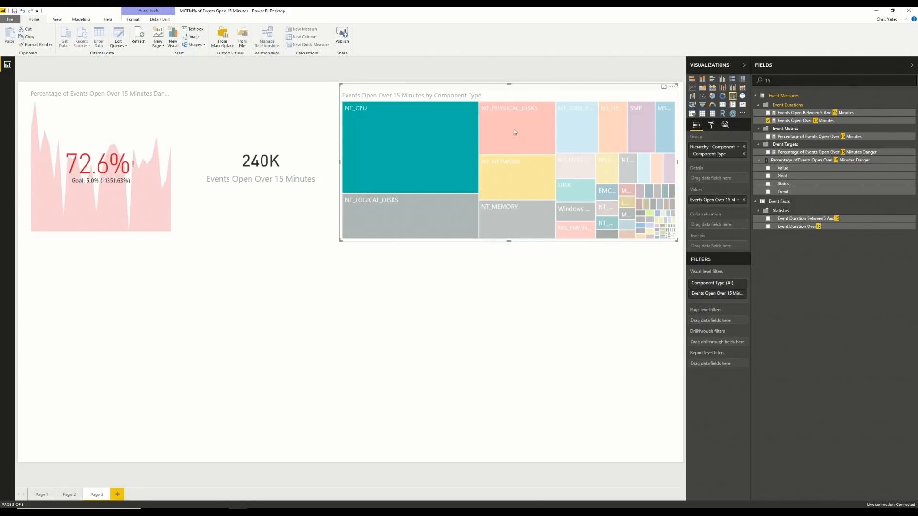
left_click(515, 129)
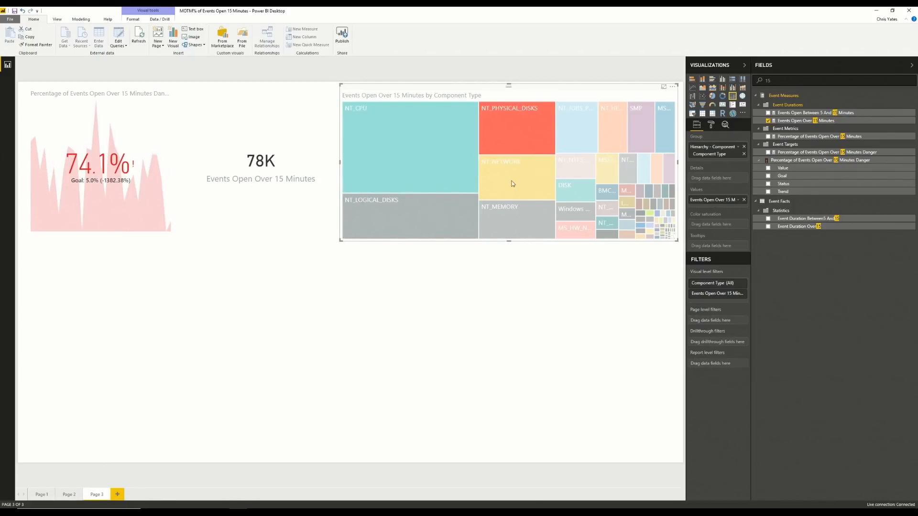
left_click(410, 146)
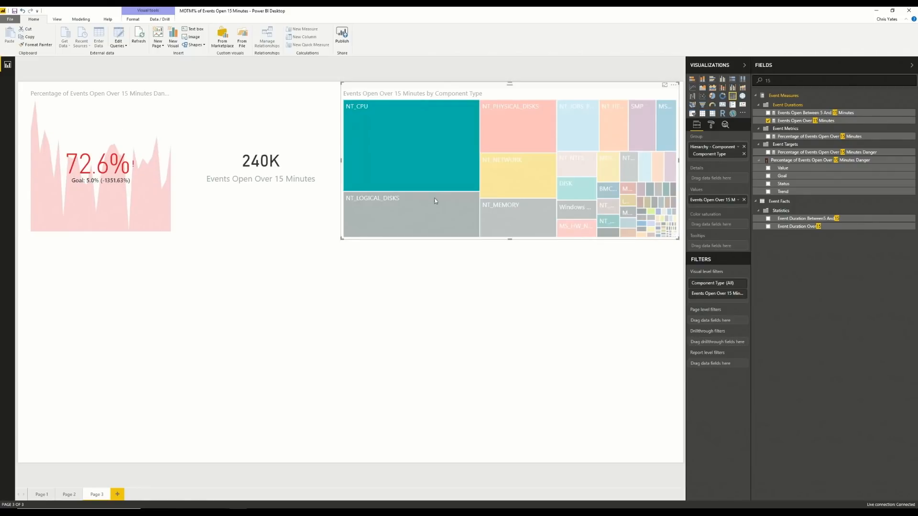
mouse_move(419, 128)
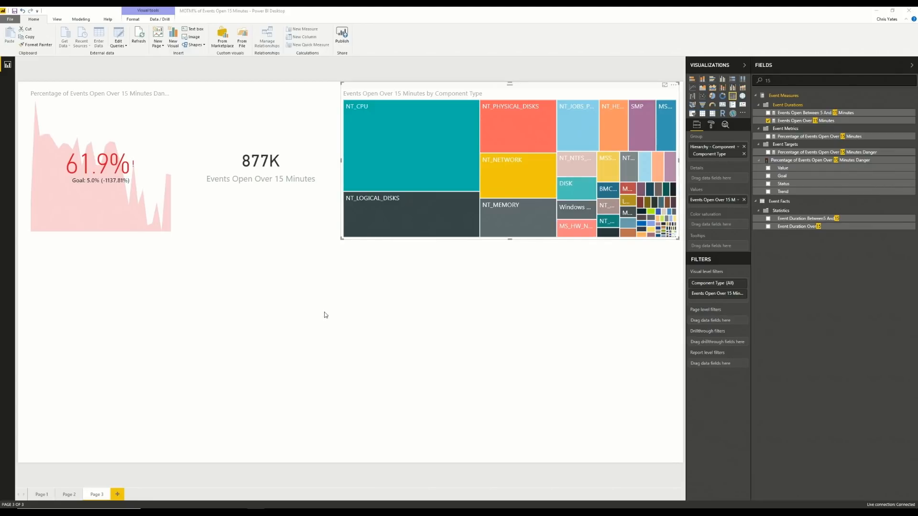
mouse_move(174, 320)
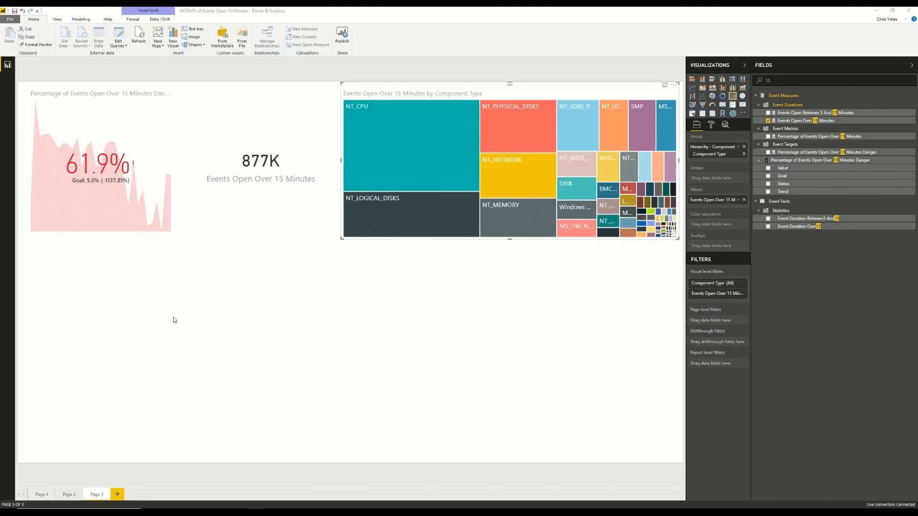
left_click(297, 325)
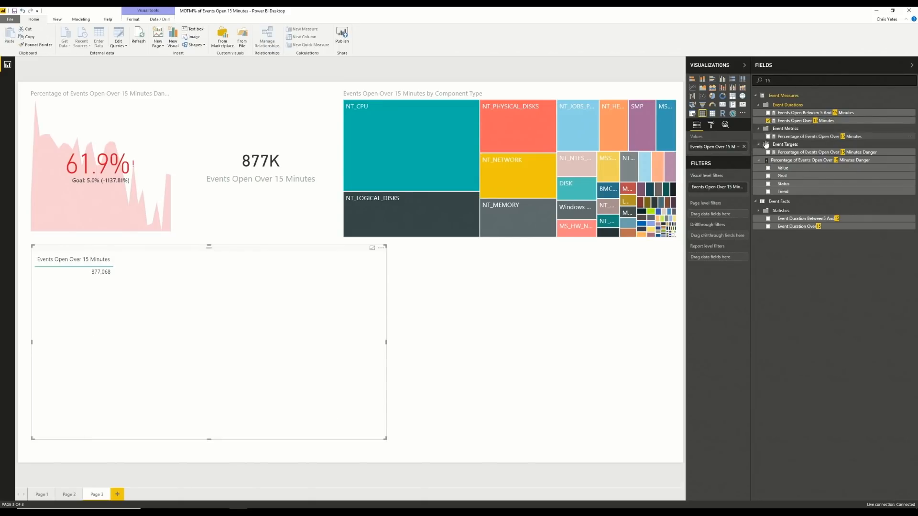
mouse_move(813, 136)
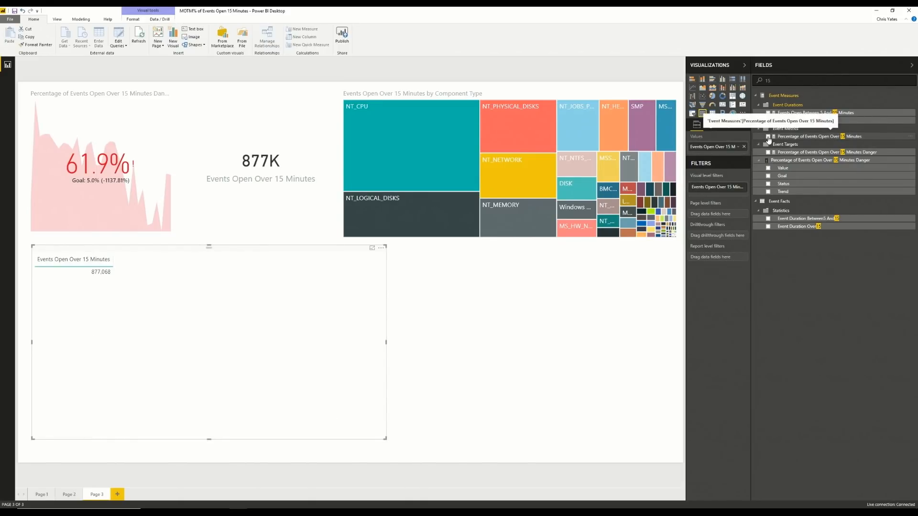
- Add Percentage of Events Open Over 15 Minutes and Alias to the events table
left_click(768, 136)
type("alia")
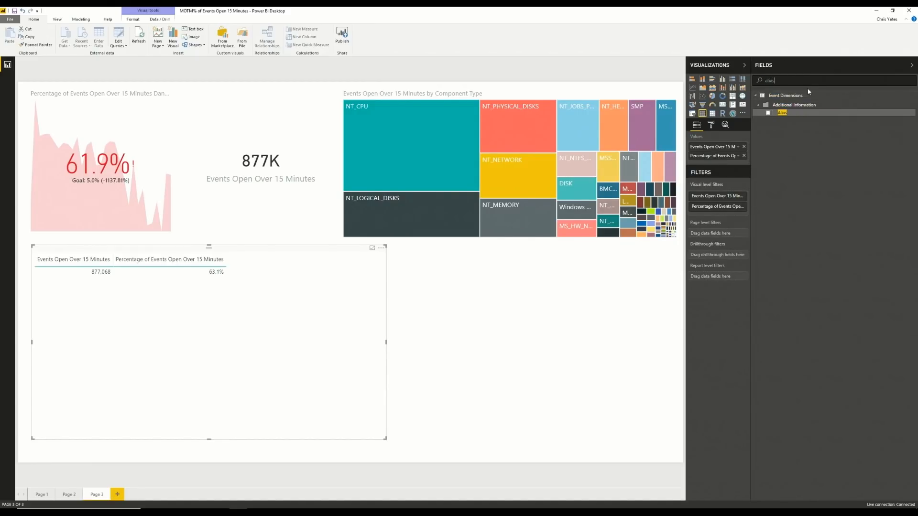
left_click(768, 113)
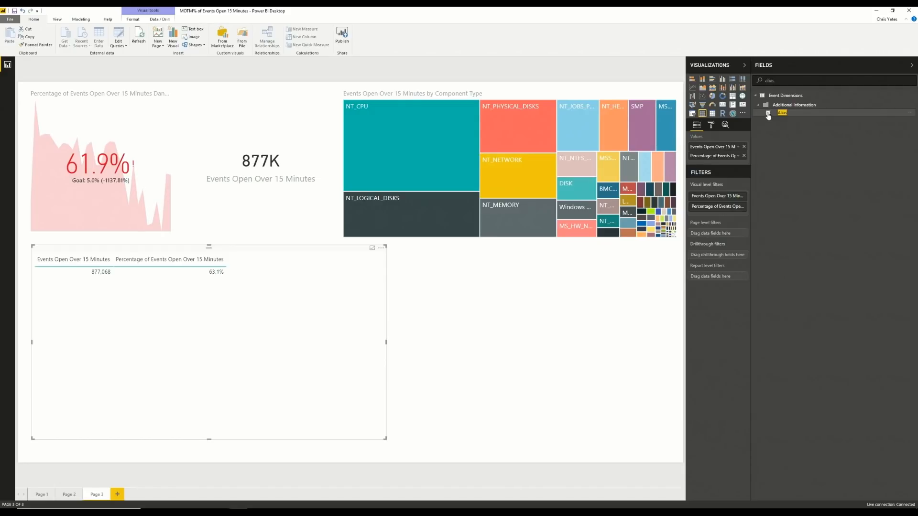
left_click(768, 112)
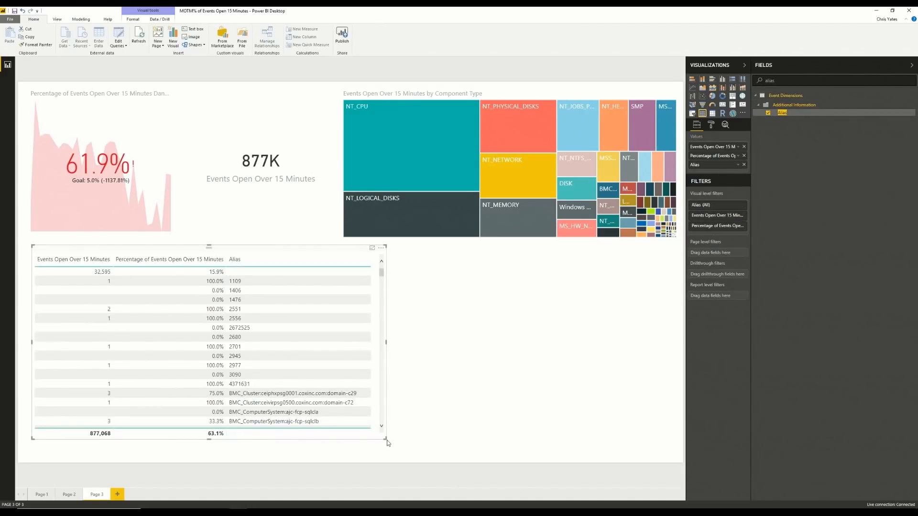
mouse_move(715, 164)
type("status")
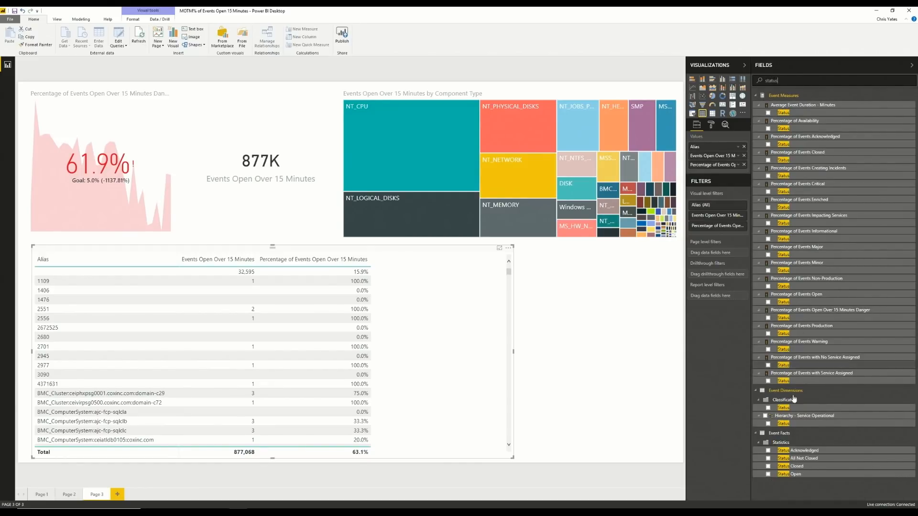
mouse_move(783, 423)
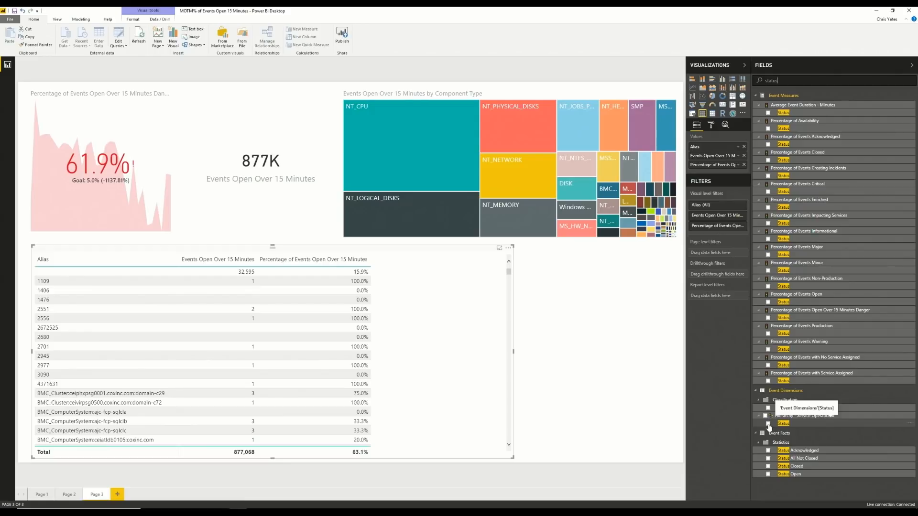
- Add Status to the alias table, then clear the alias and treemap cross-filters
left_click(768, 423)
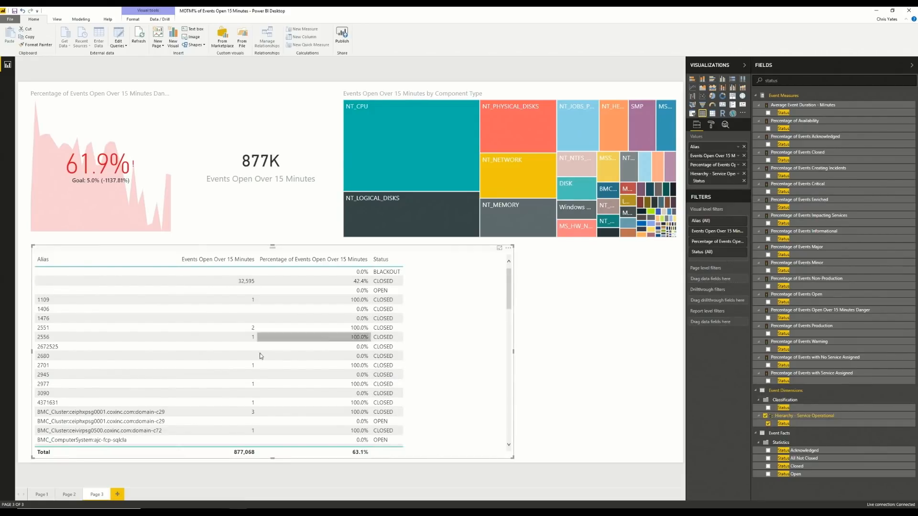
mouse_move(473, 357)
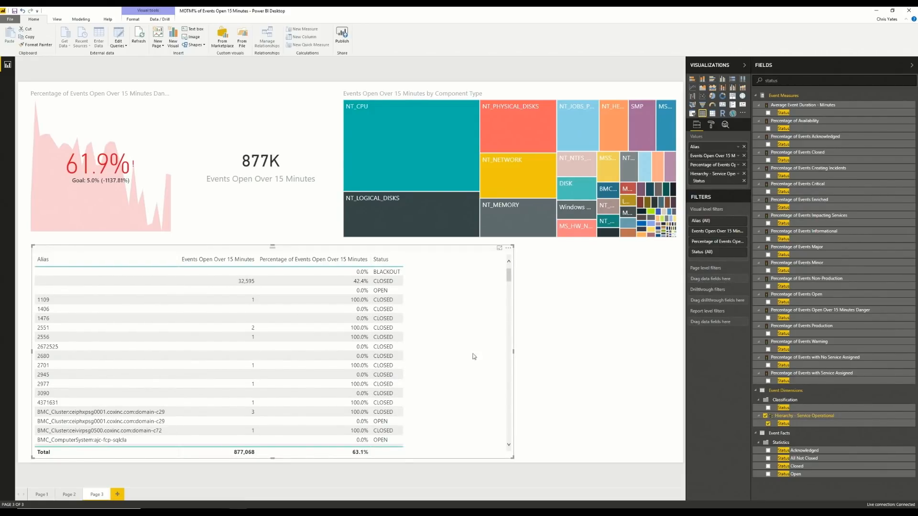
mouse_move(442, 351)
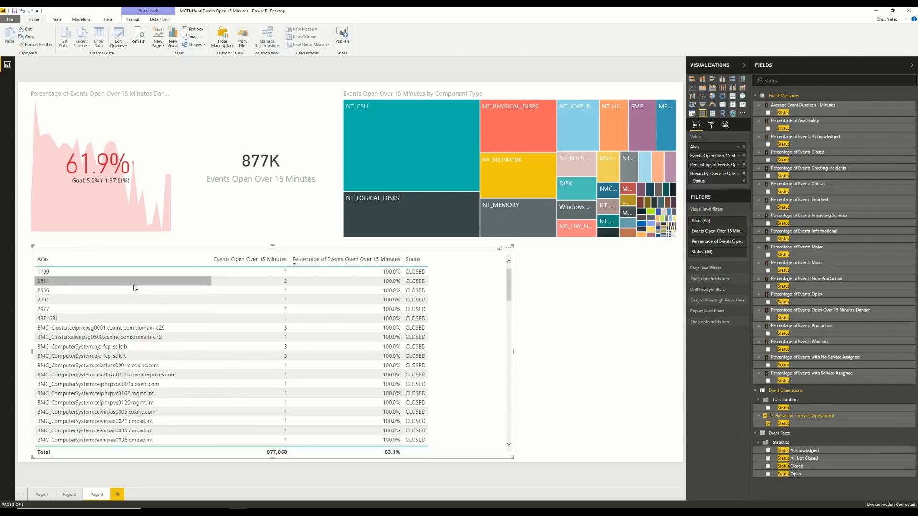
mouse_move(295, 264)
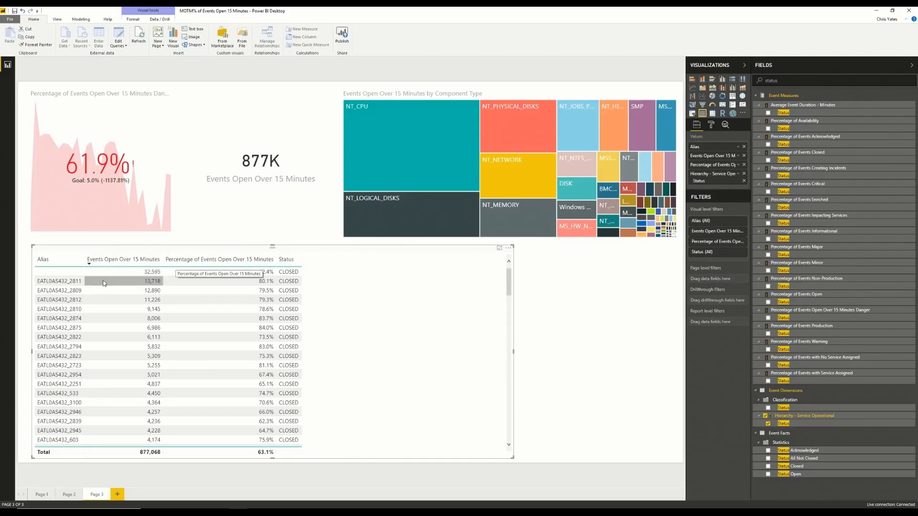
mouse_move(532, 462)
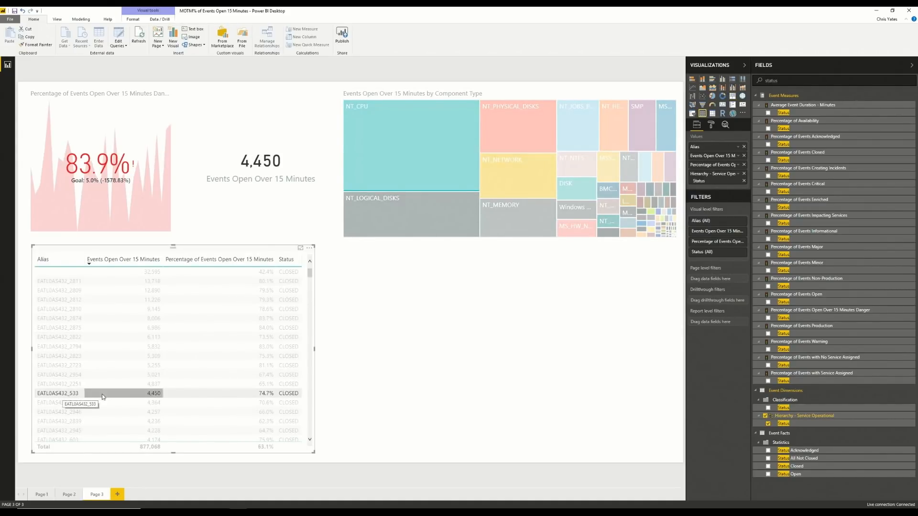
left_click(58, 393)
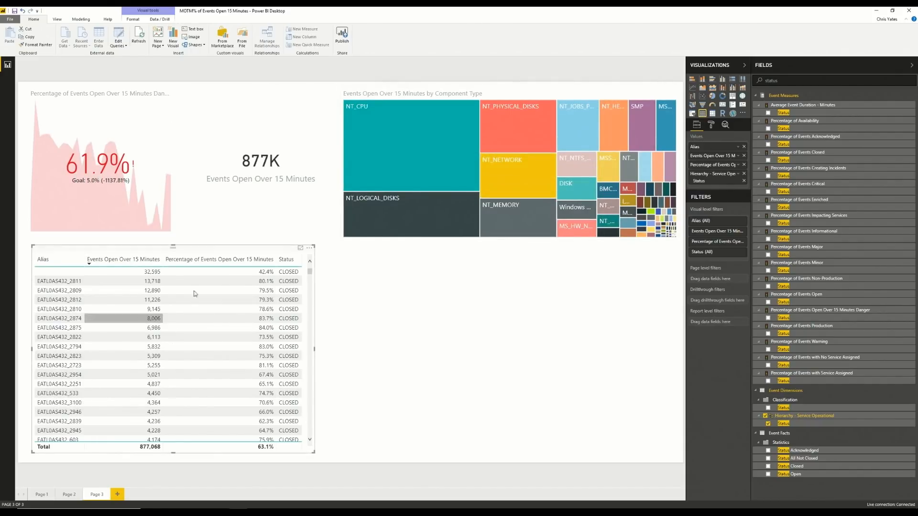
left_click(410, 146)
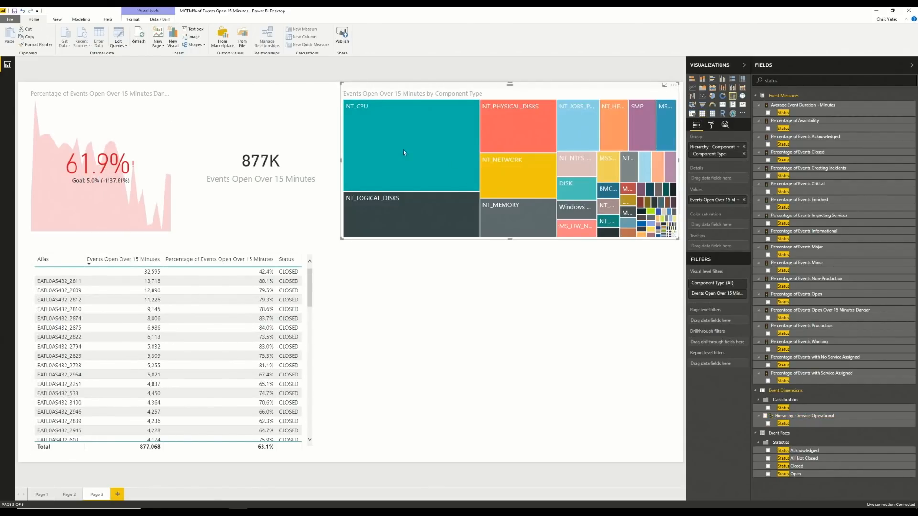
left_click(489, 329)
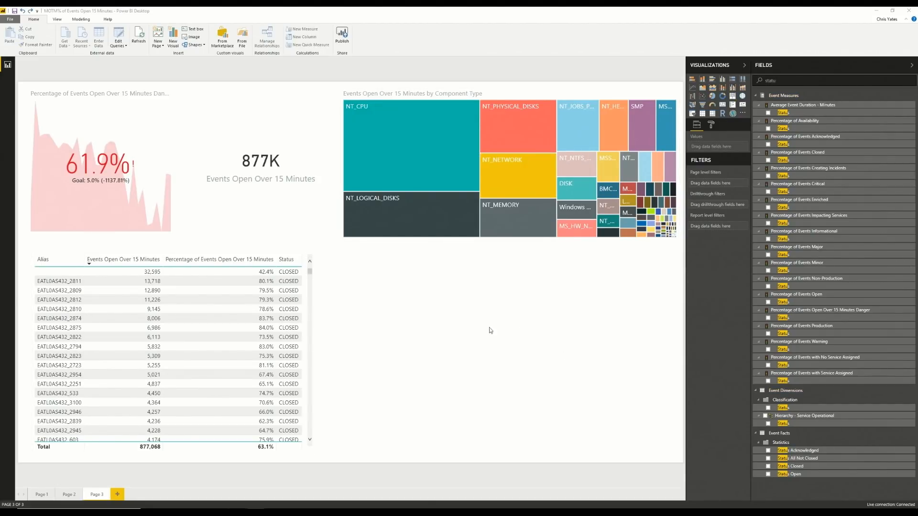
mouse_move(419, 302)
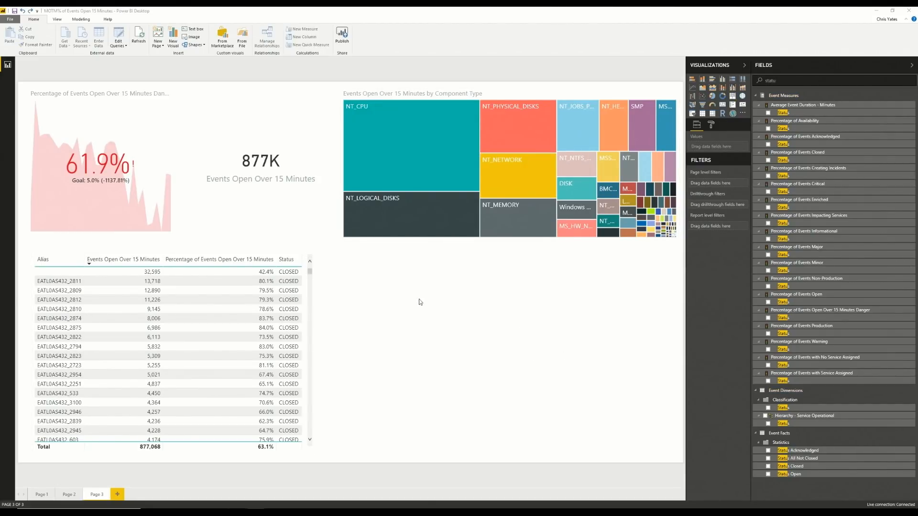
mouse_move(402, 257)
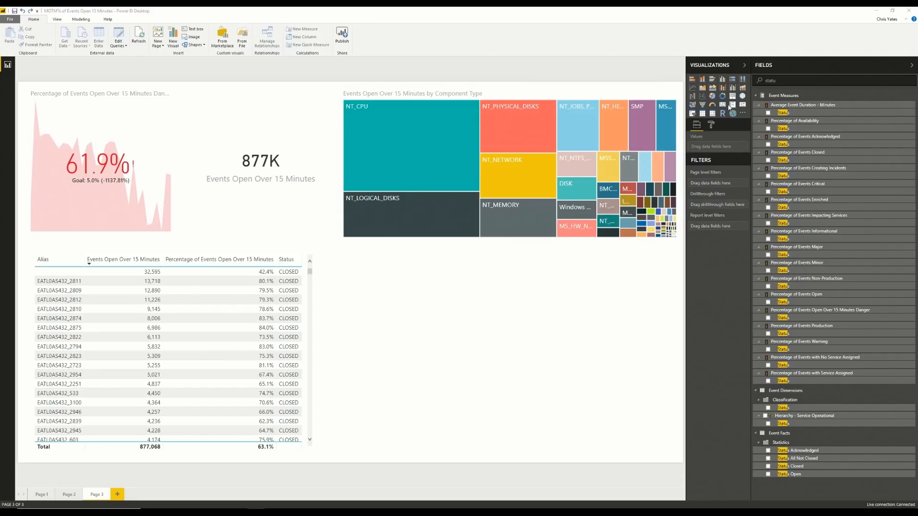
- Create a bar chart of Events Open Over 15 Minutes by Type Of Host
left_click(712, 79)
type("15")
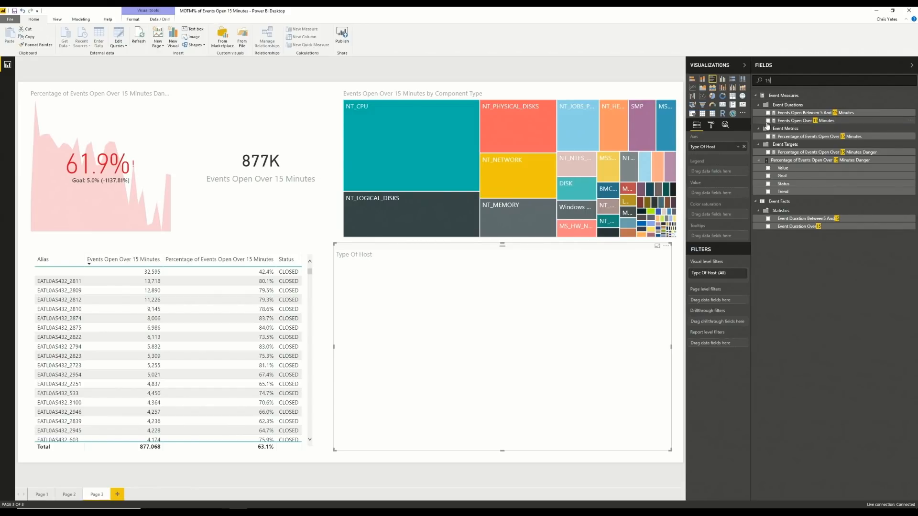
left_click(767, 120)
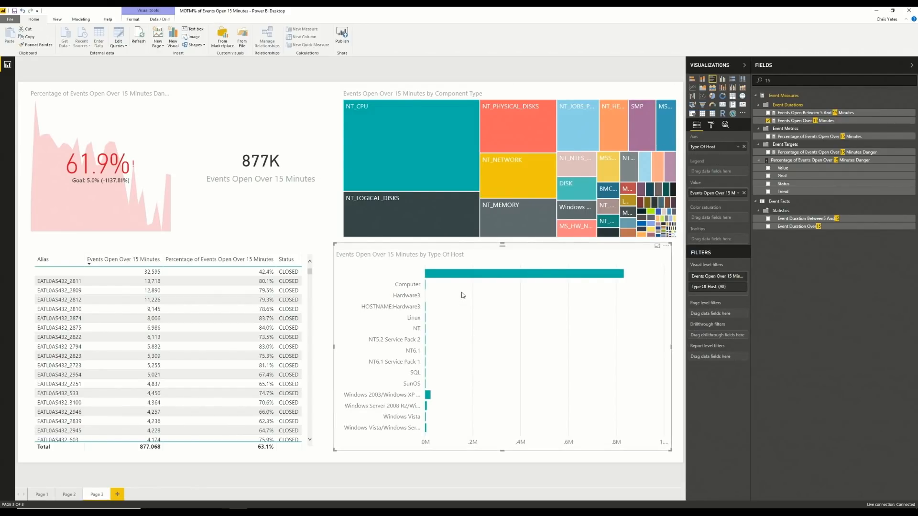
mouse_move(443, 277)
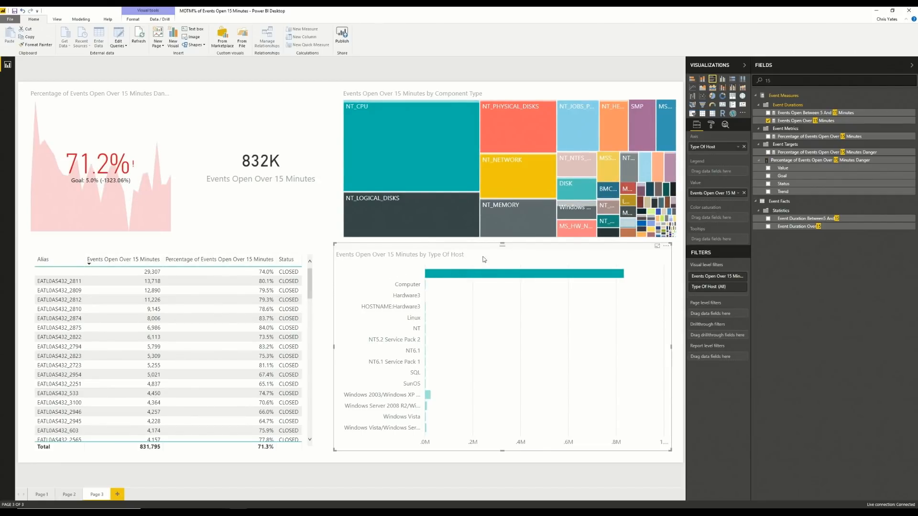
mouse_move(451, 284)
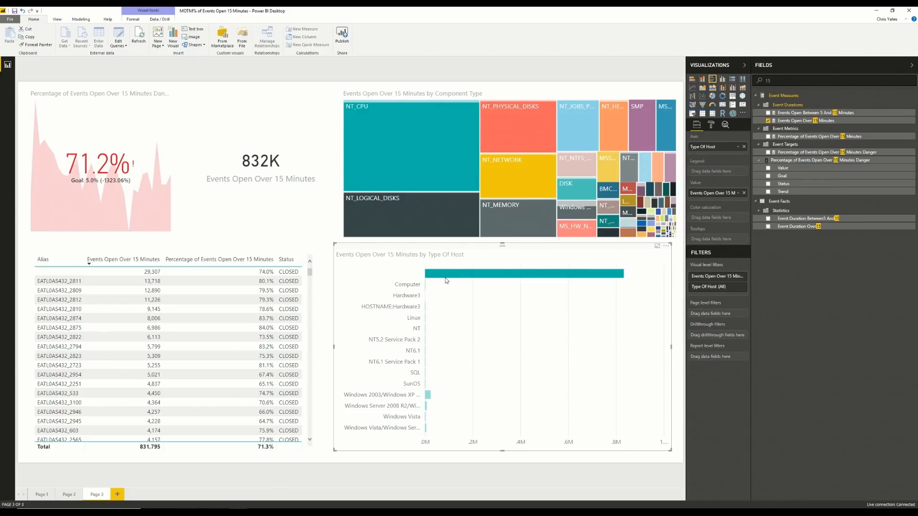
mouse_move(456, 285)
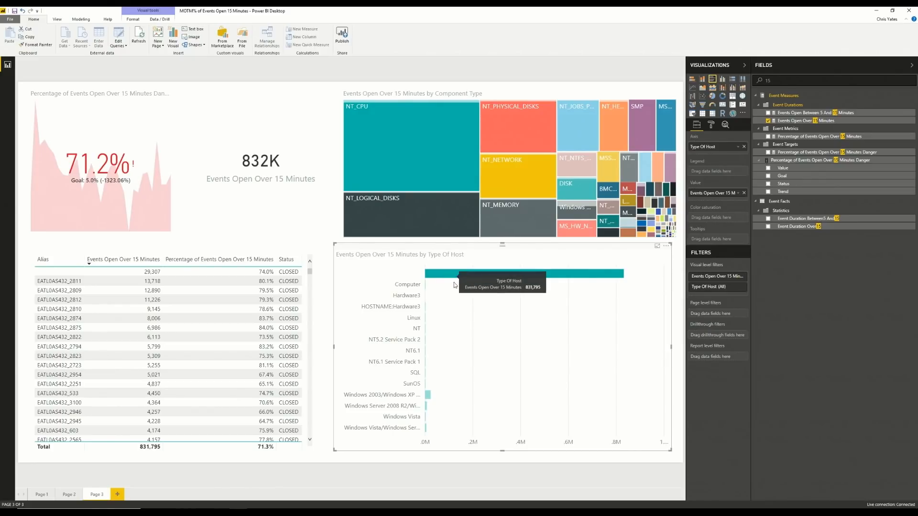
mouse_move(480, 315)
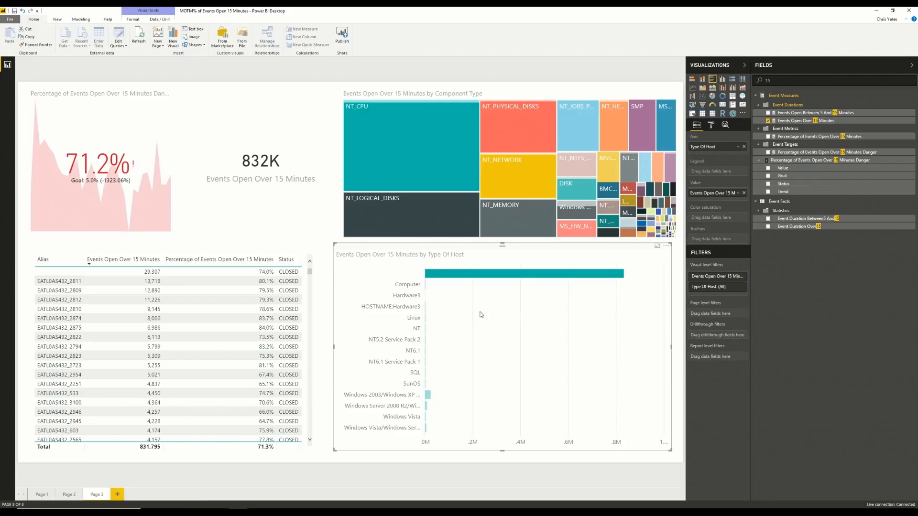
mouse_move(492, 274)
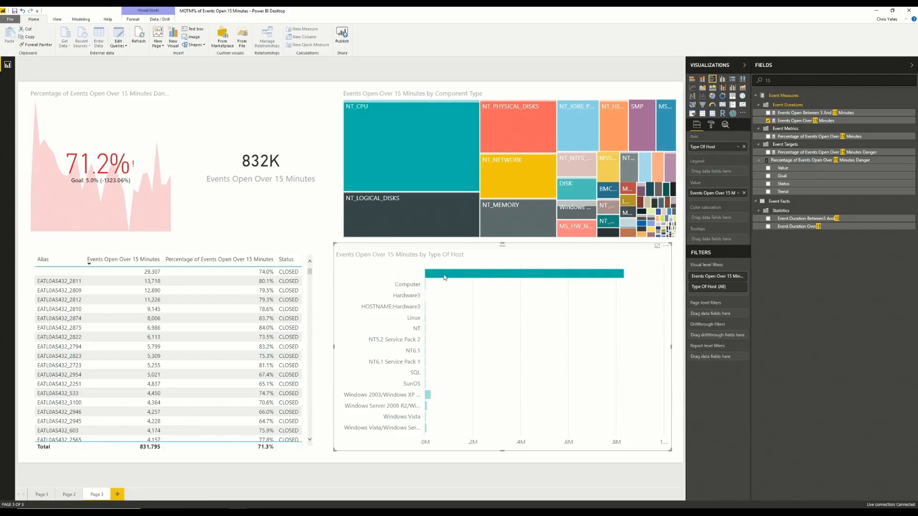
mouse_move(463, 282)
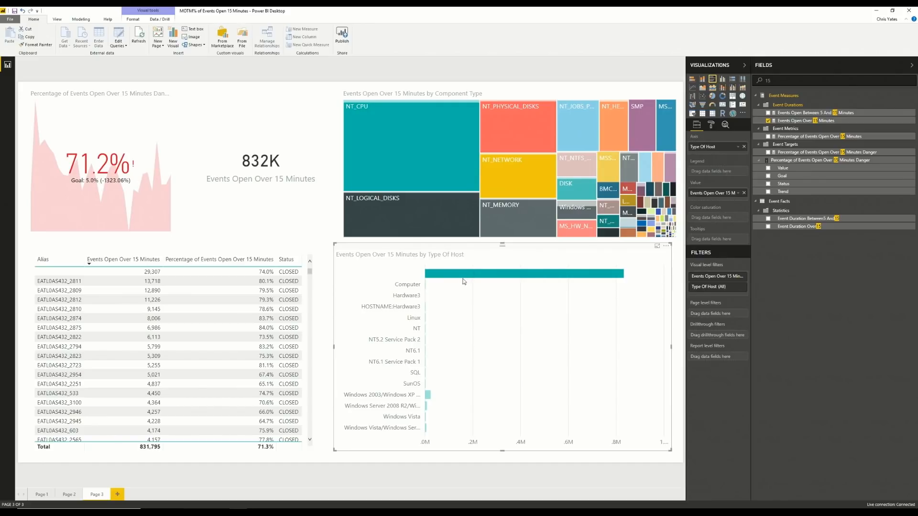
mouse_move(462, 276)
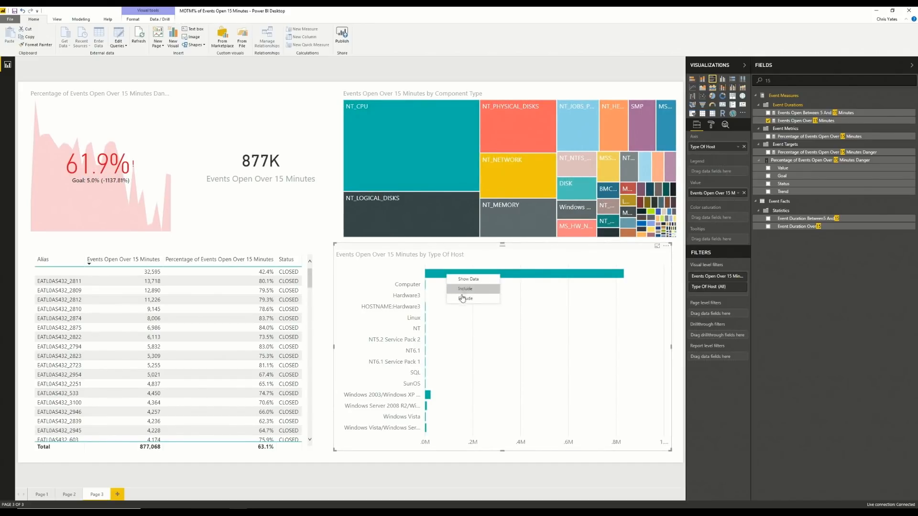
- Exclude the Computer bar and sort the chart by Events Open Over 15 Minutes
left_click(465, 298)
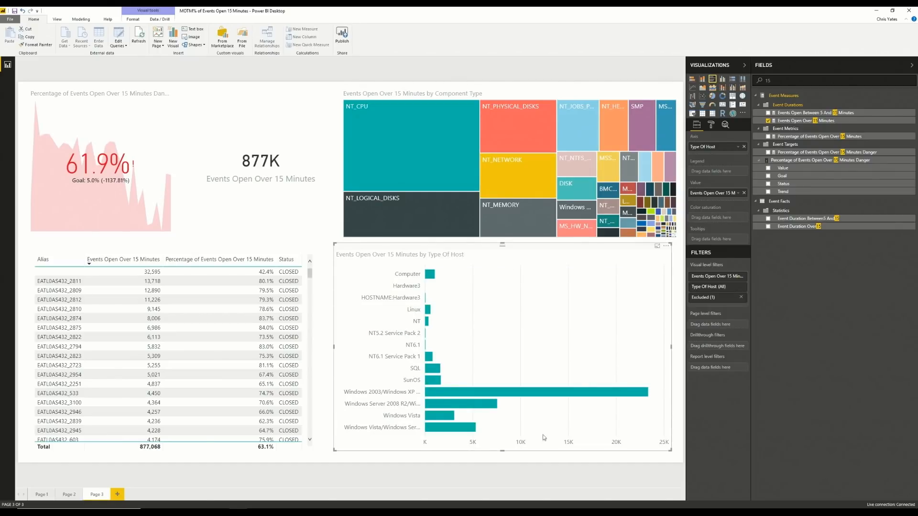
mouse_move(451, 421)
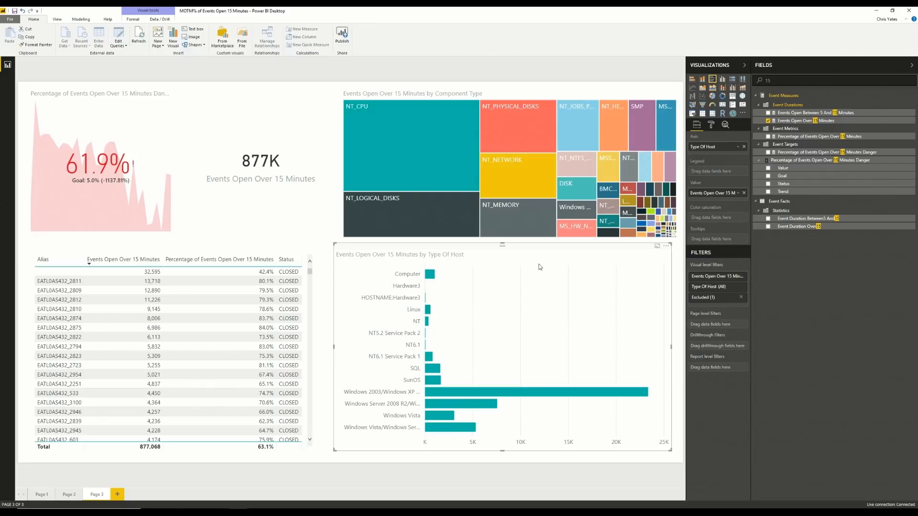
left_click(666, 246)
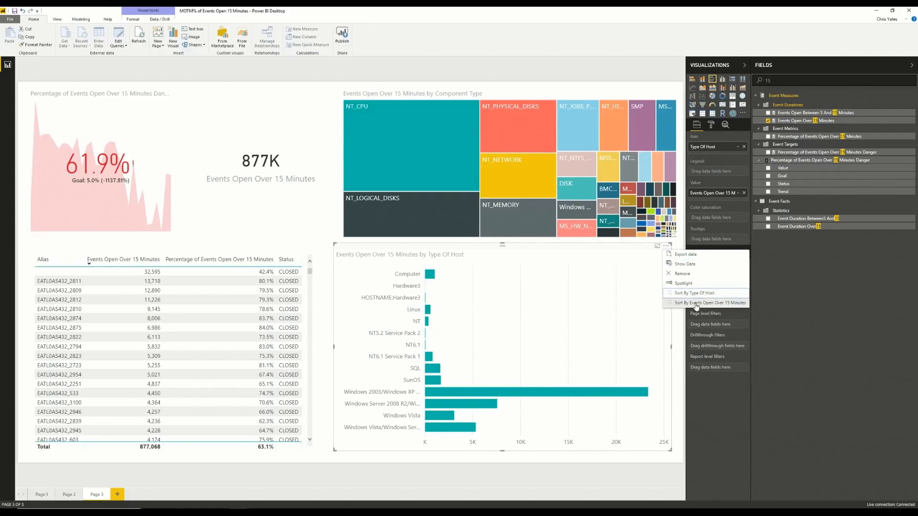
left_click(710, 303)
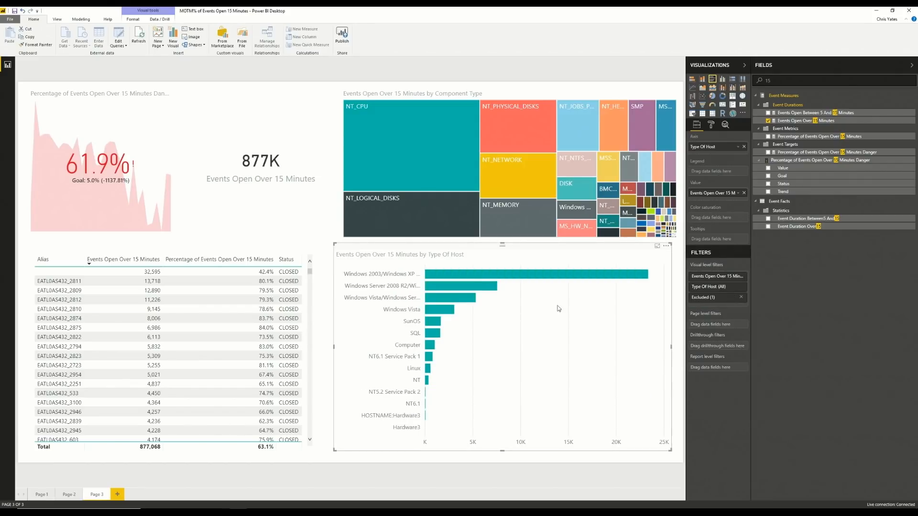
- Cross-filter the page by the largest host type, then by SunOS
left_click(535, 273)
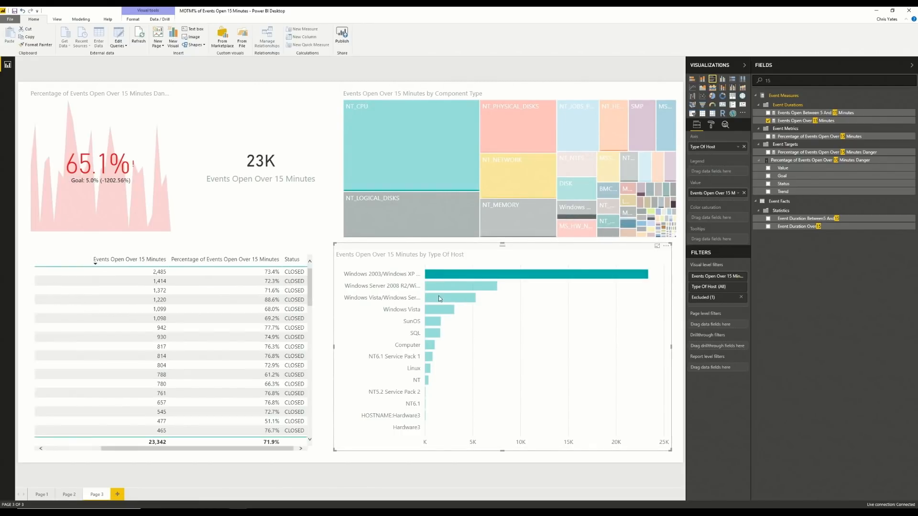
left_click(432, 320)
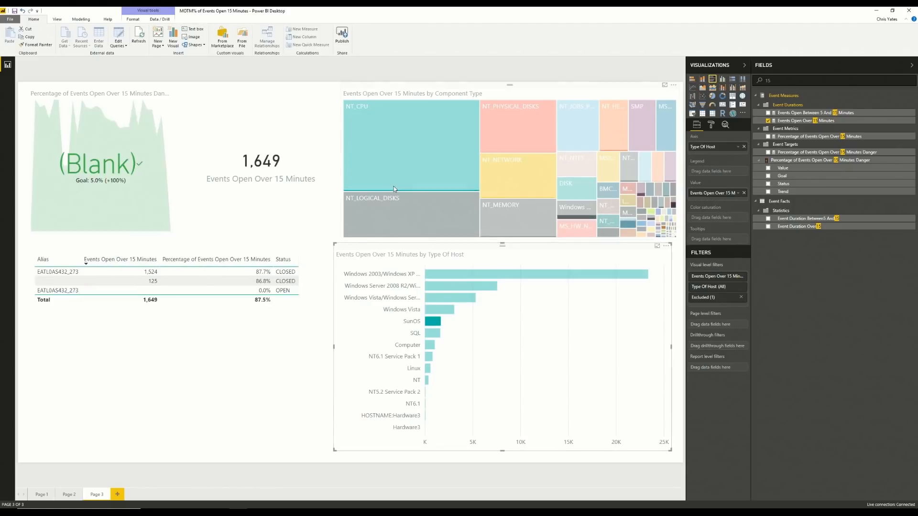